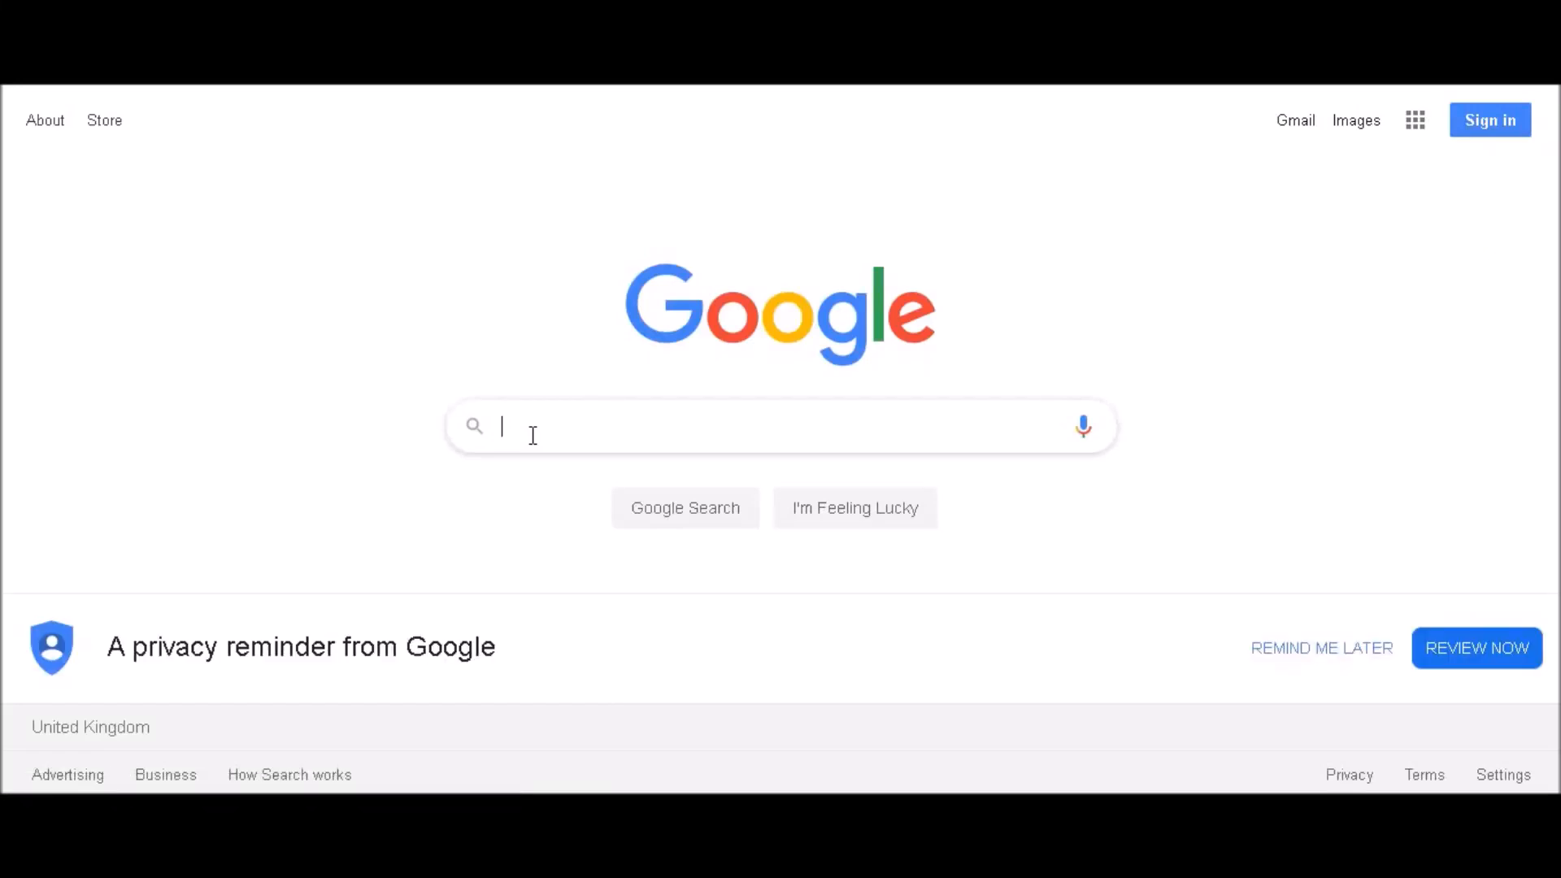
Step: Search Google for "show my homework" to find the Satchel One login
text(s)
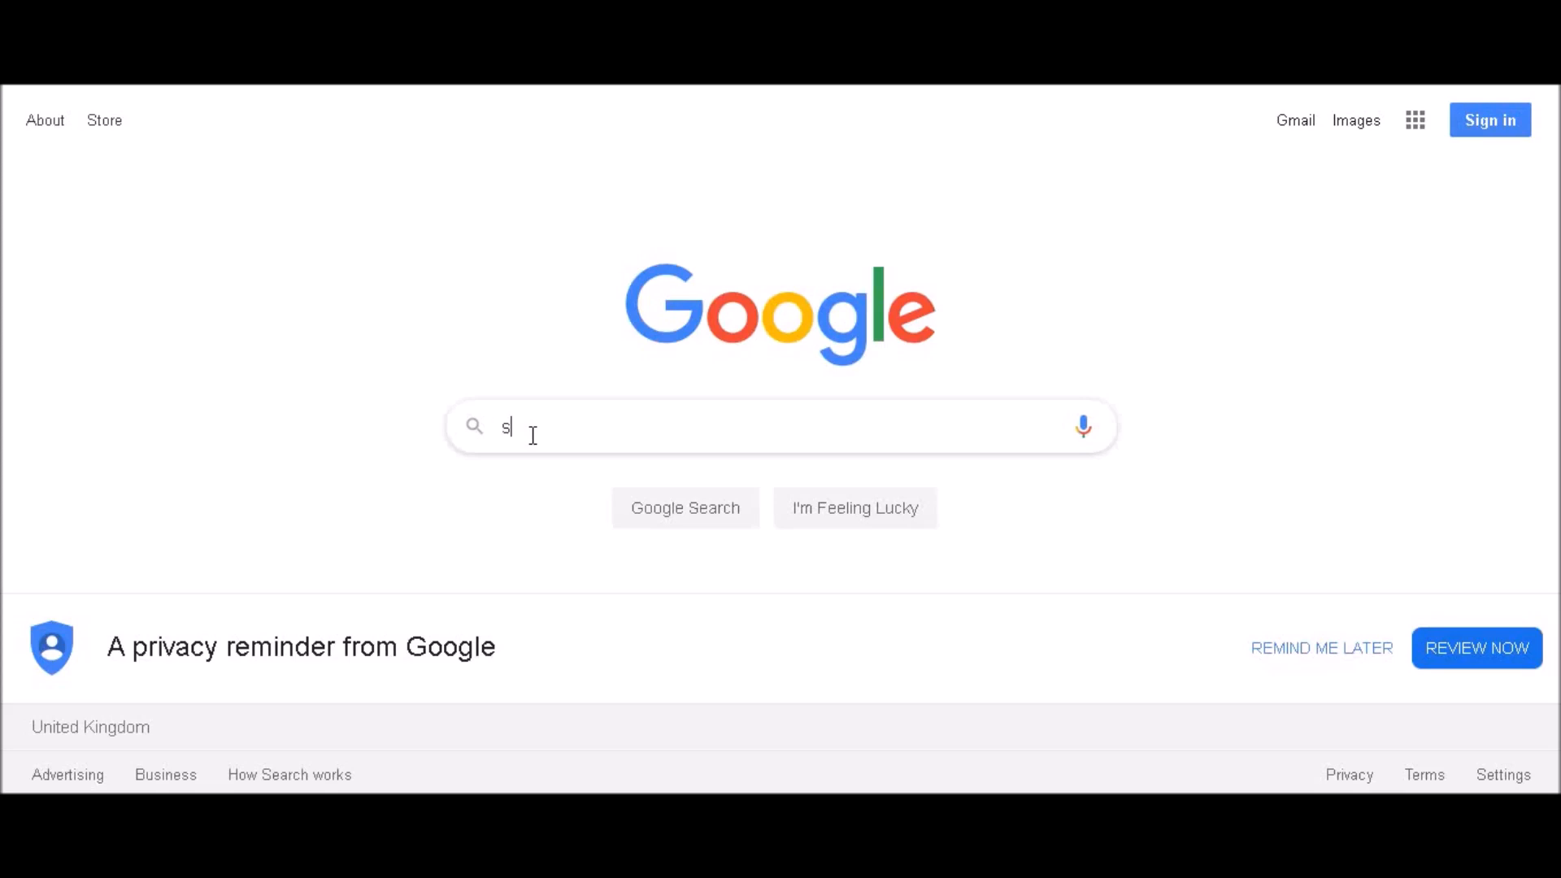
text(how my homework)
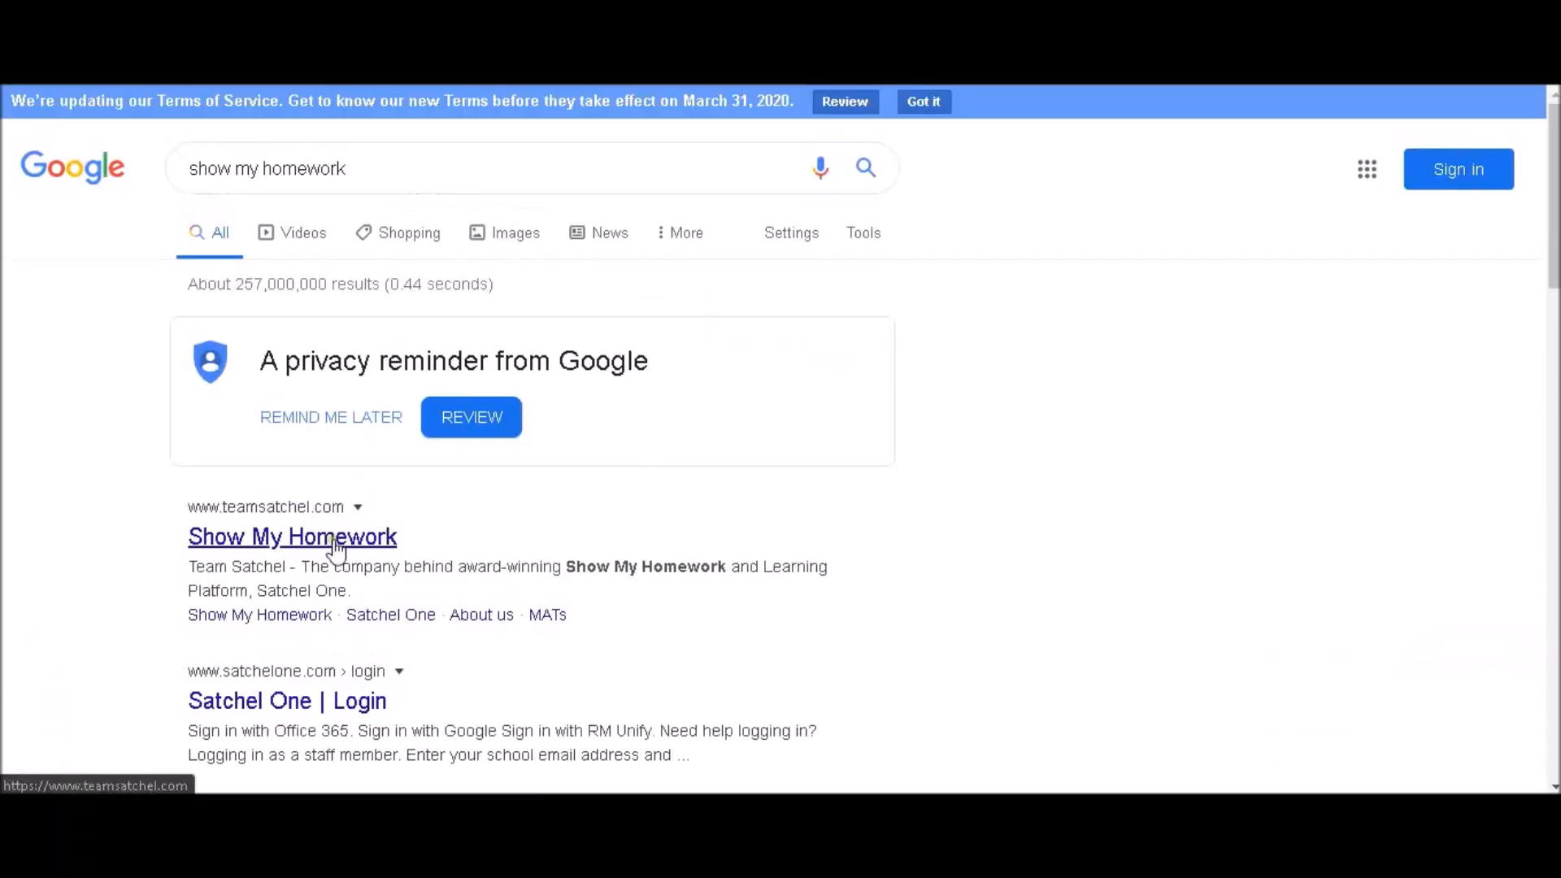
mouse_move(328, 700)
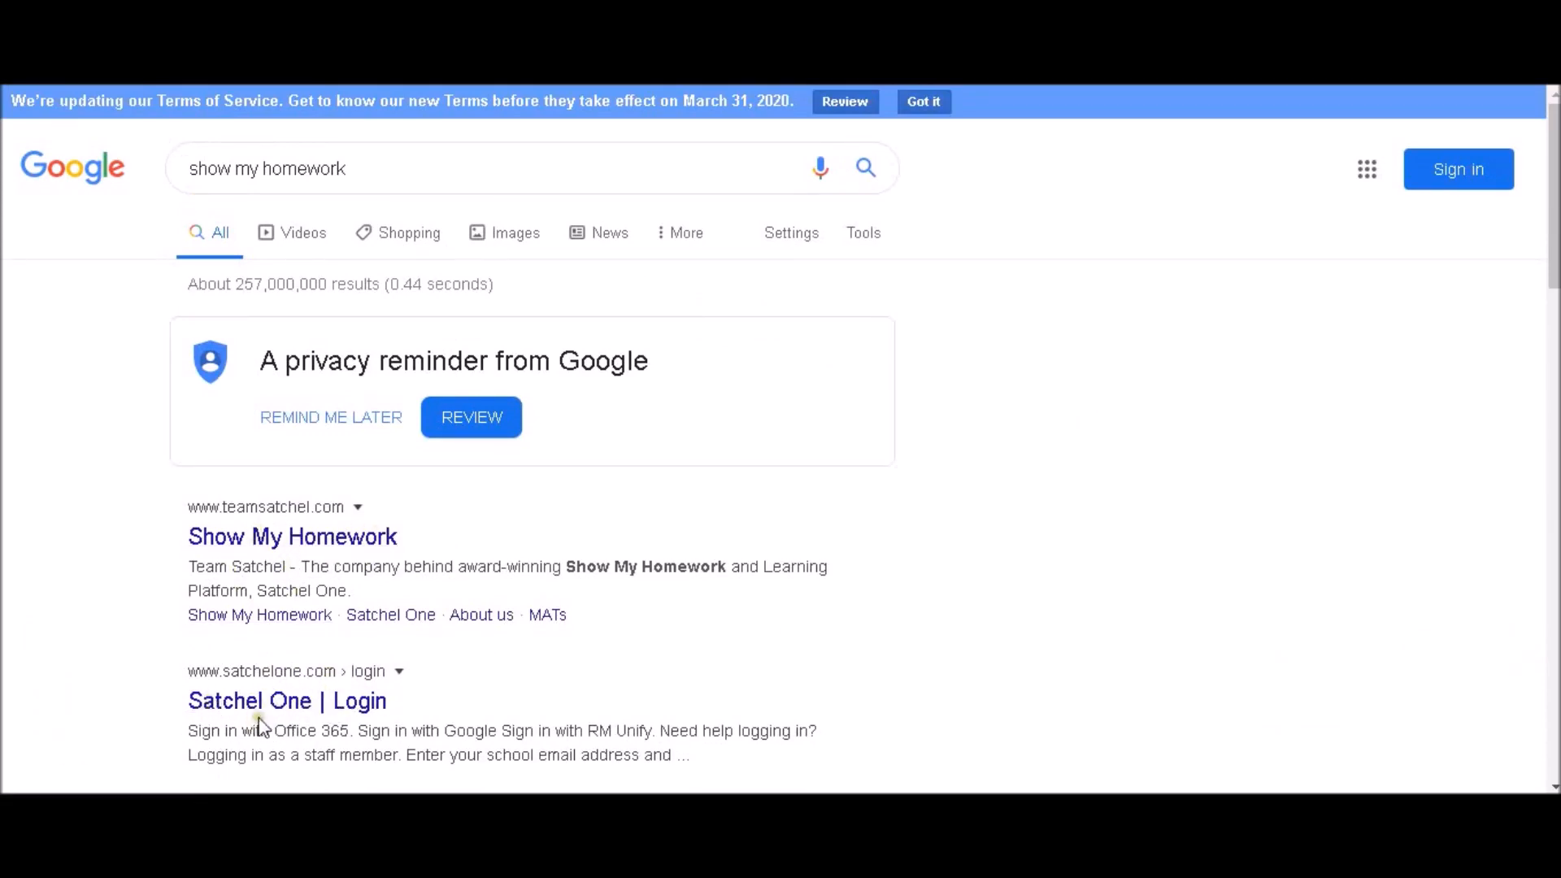
Step: On the Satchel One login page, set the school to Queen Katharine Academy
click(286, 699)
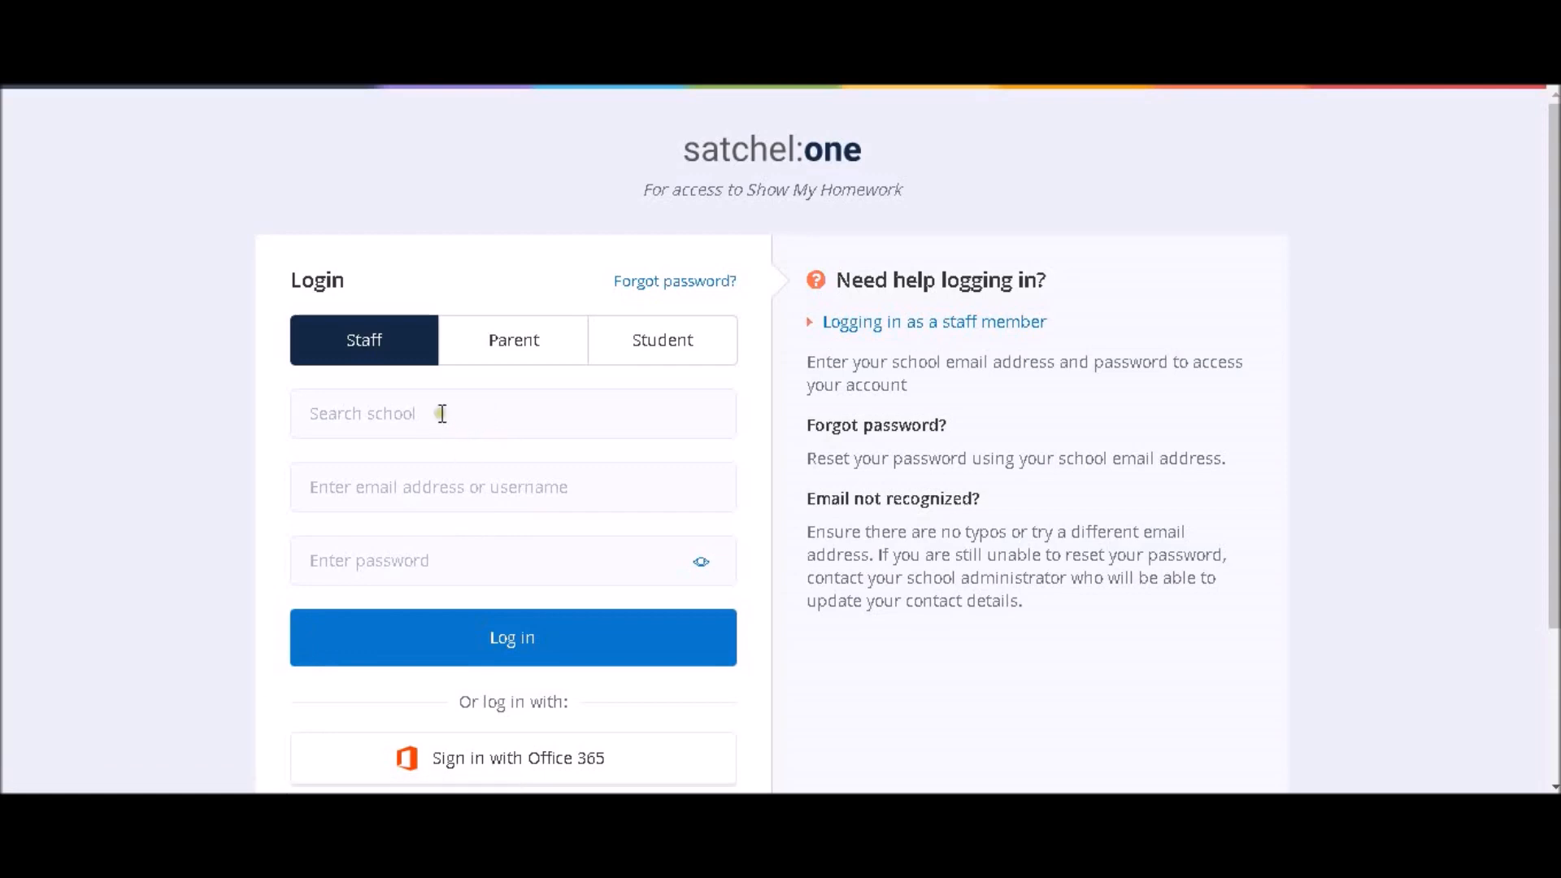
text(queen katharine academy)
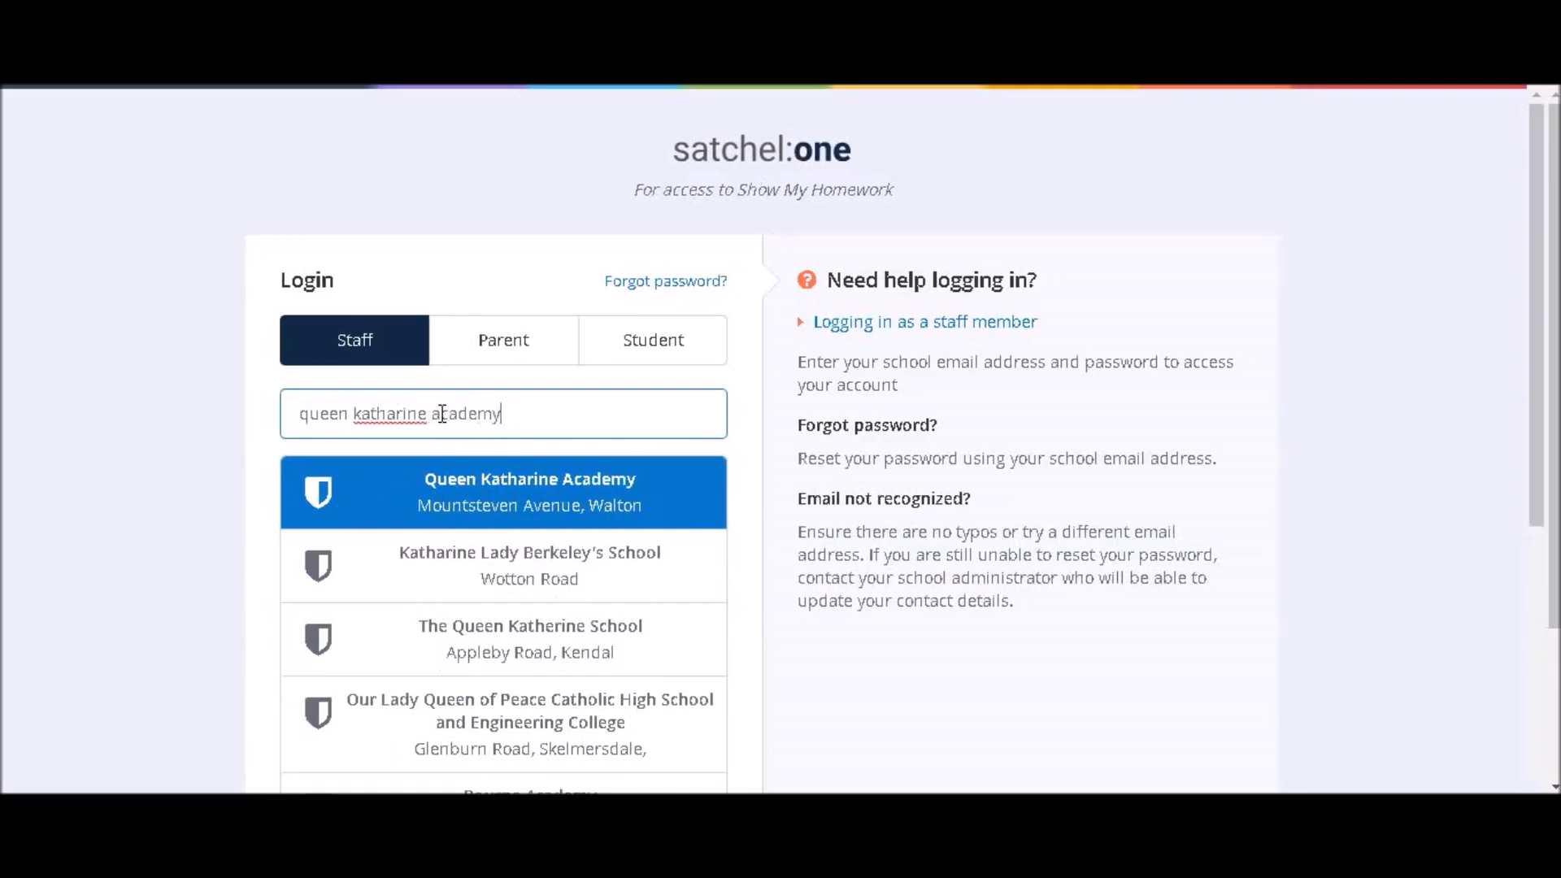
click(528, 491)
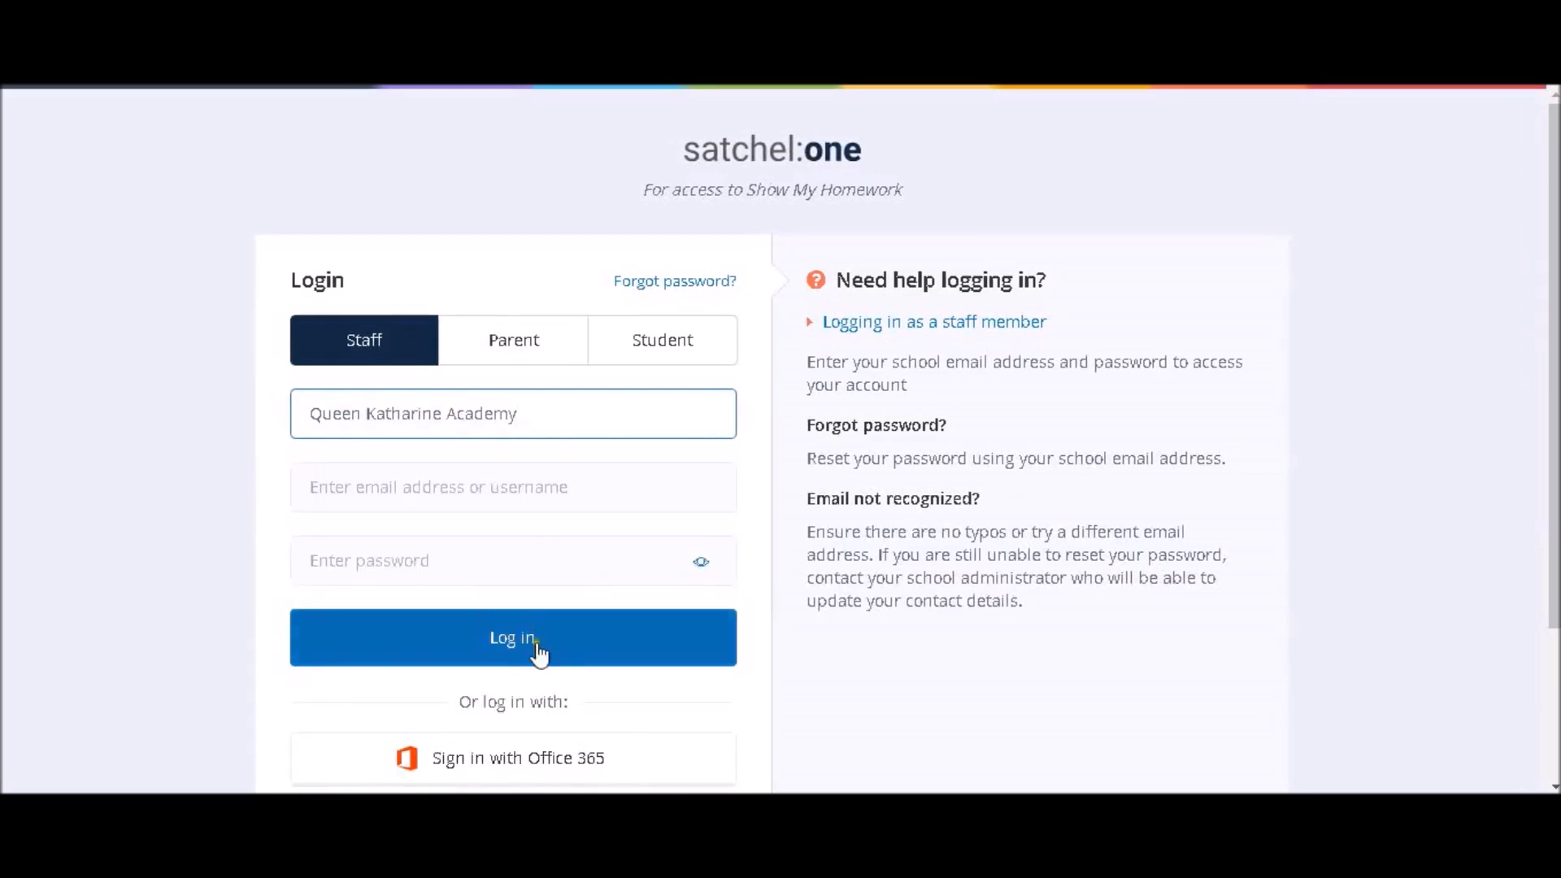
scroll(down, 3)
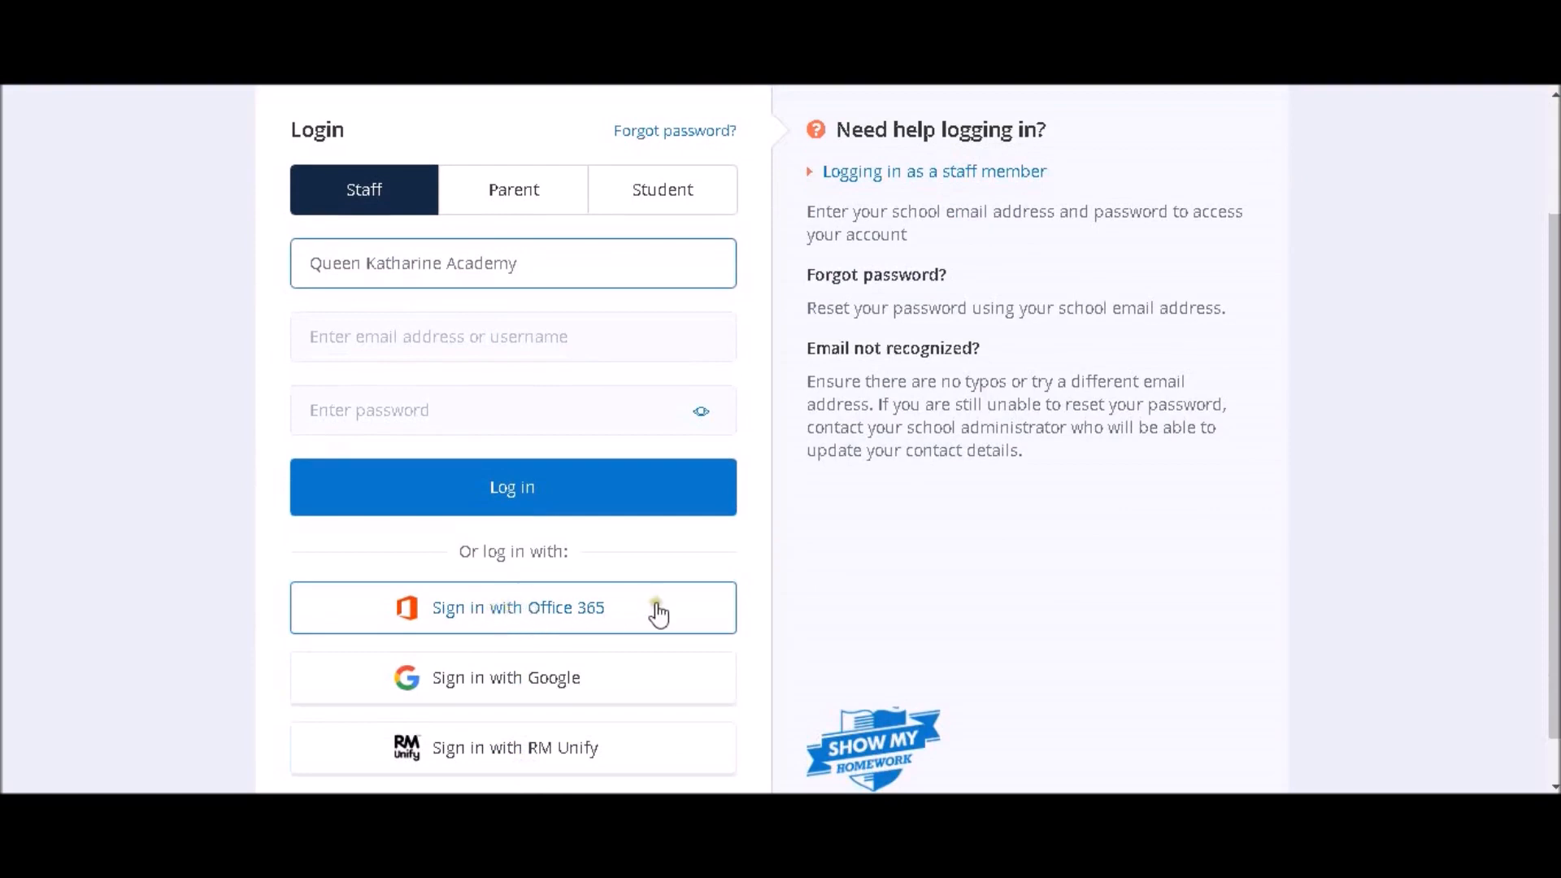
click(517, 606)
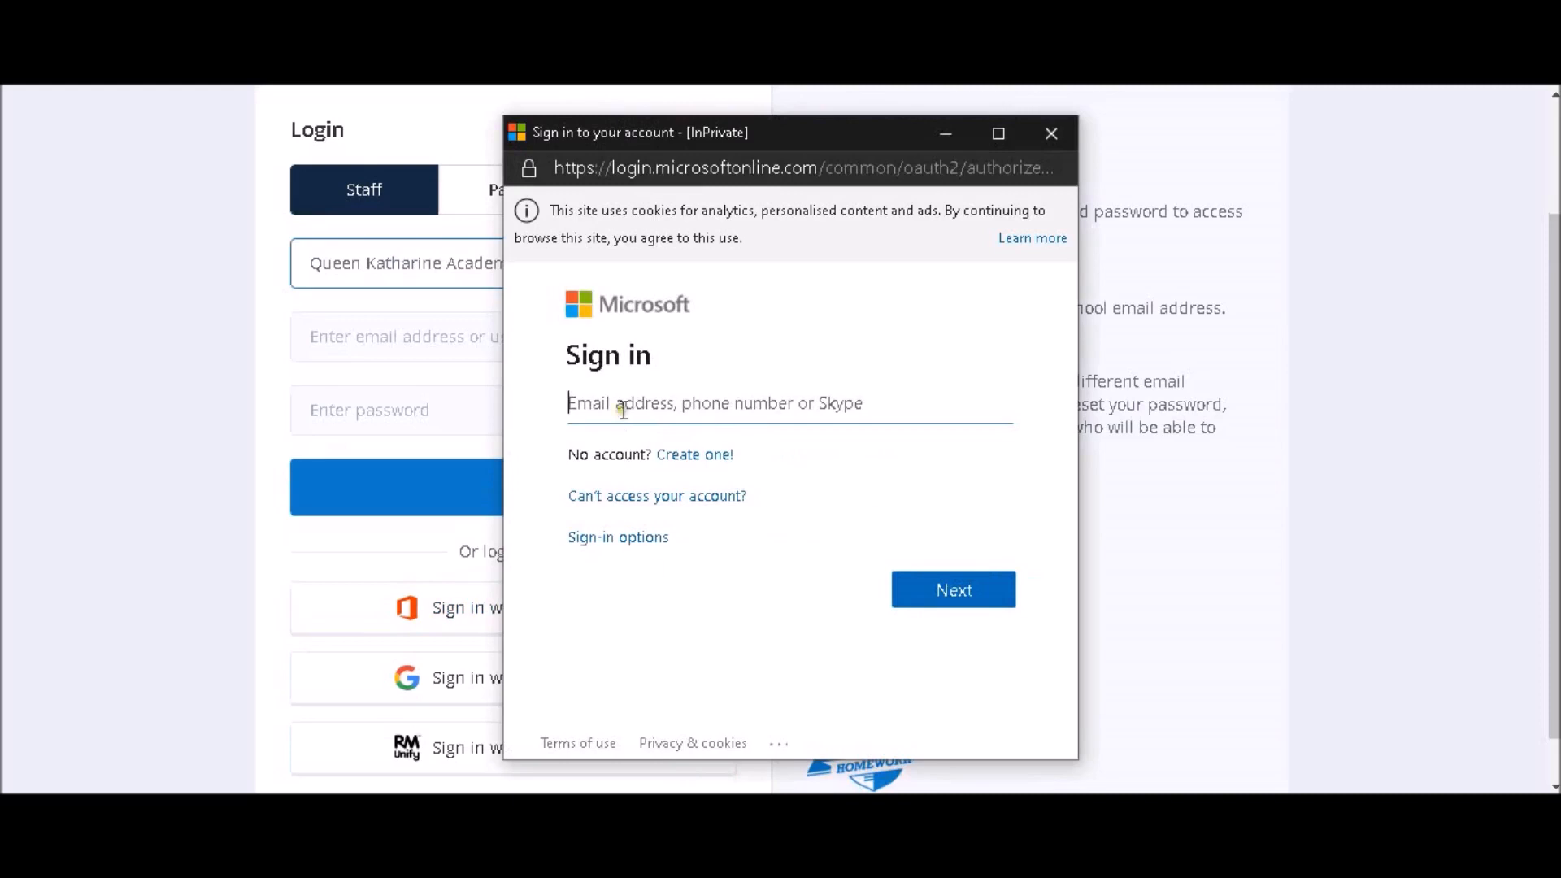
text(firstname.s)
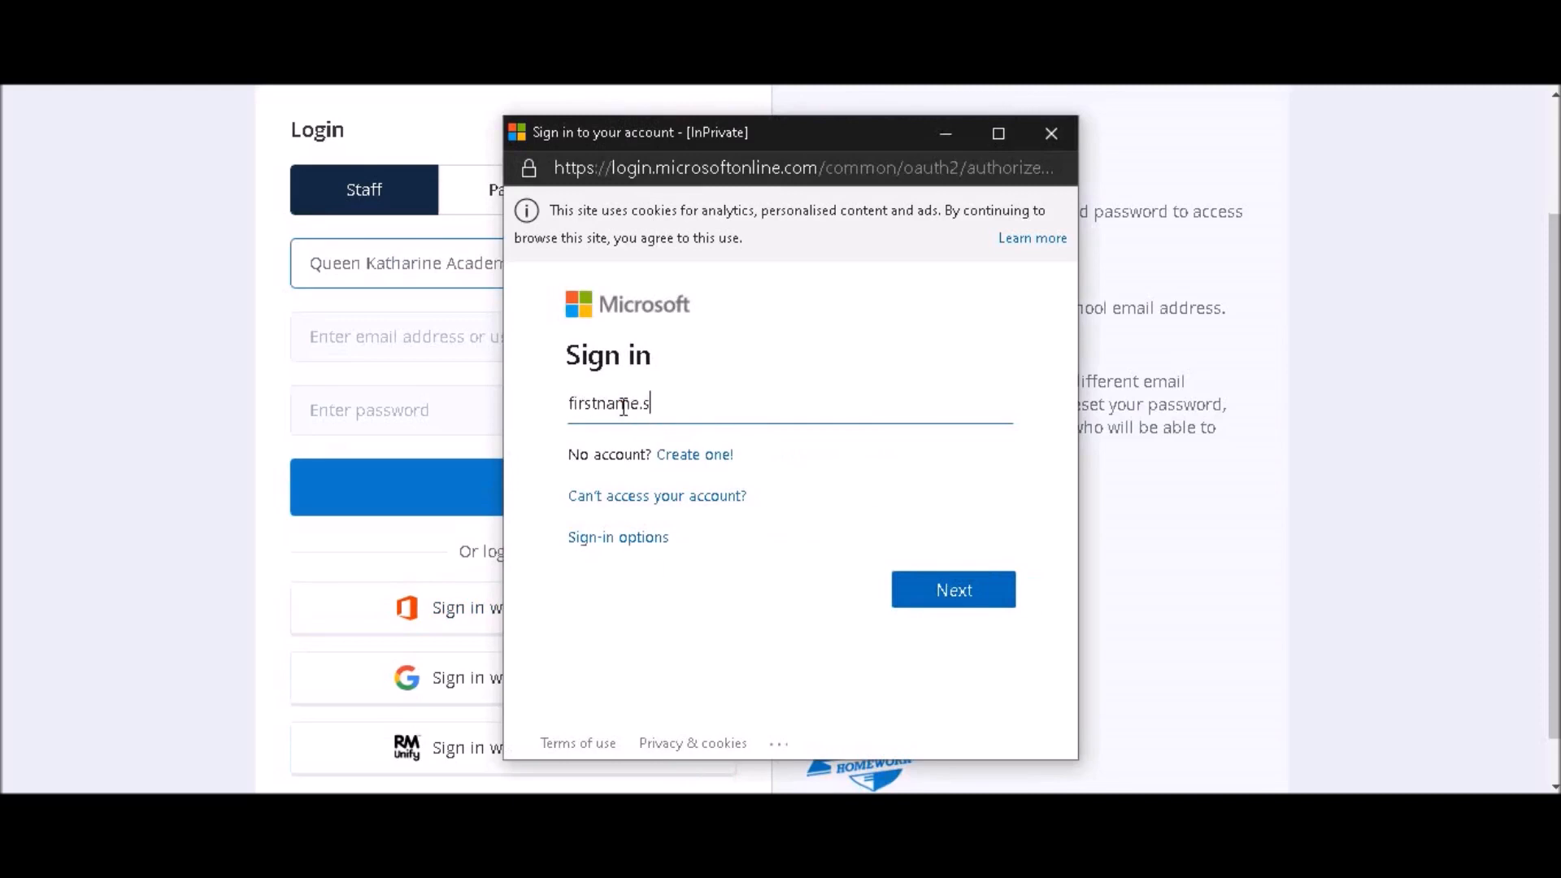
text(urname@q)
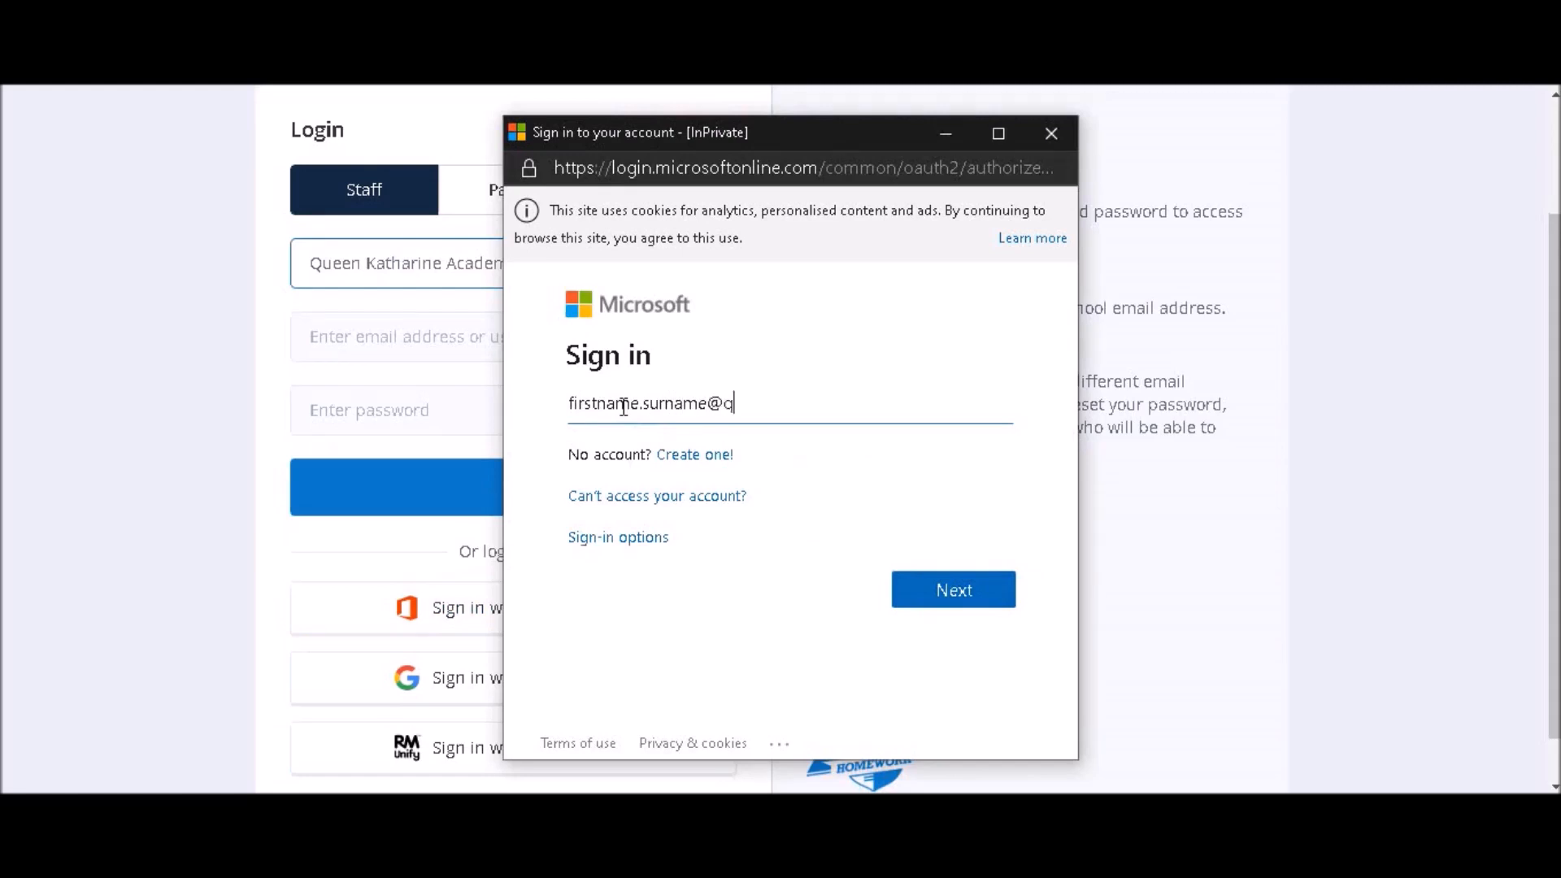
text(k)
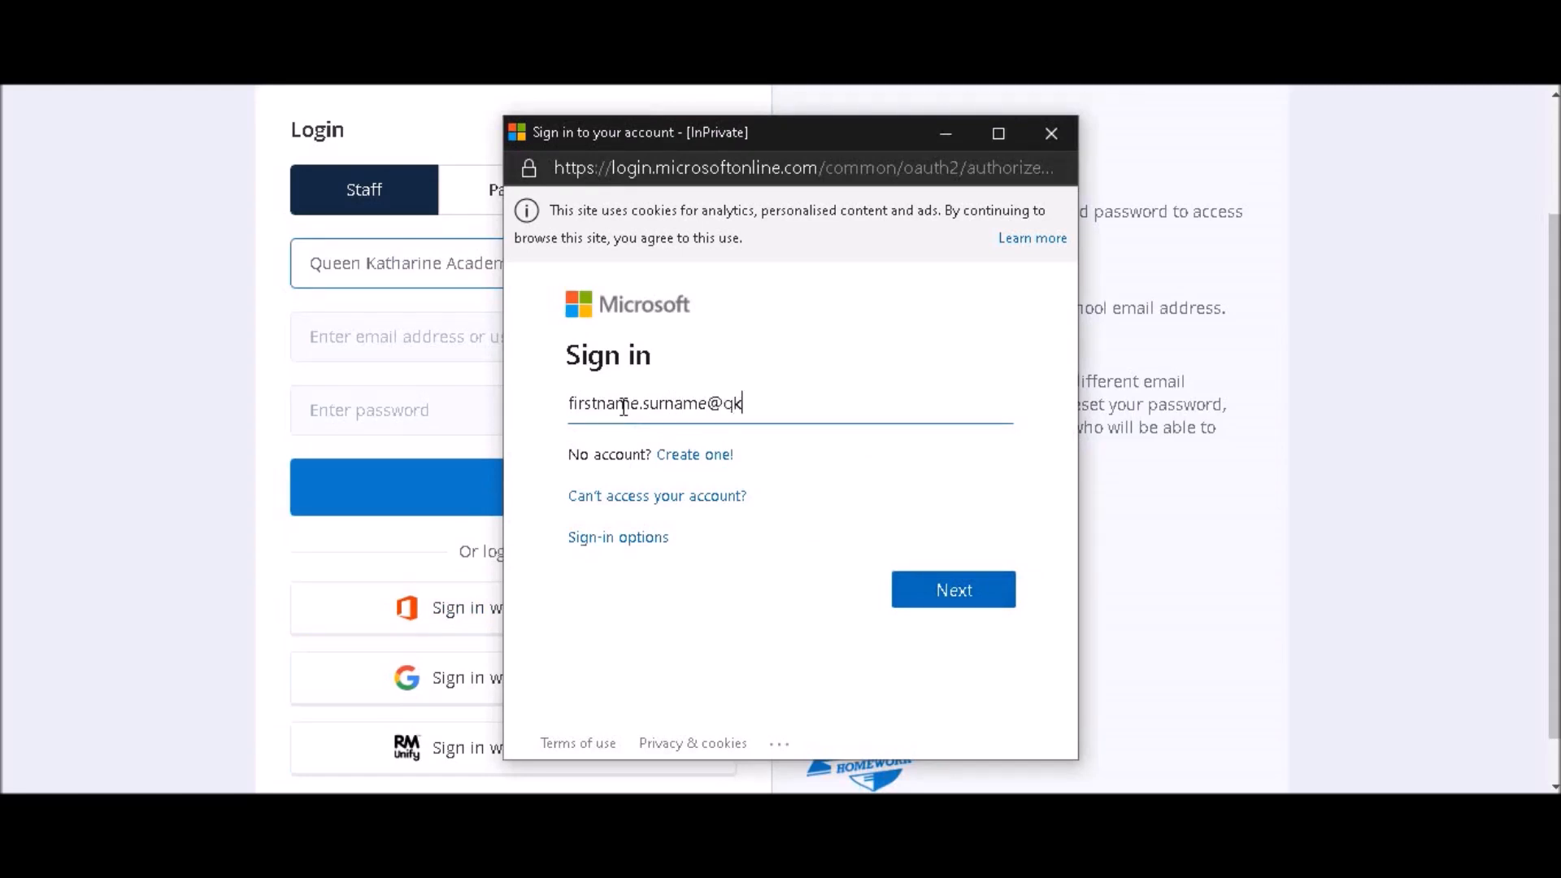
text(a.education)
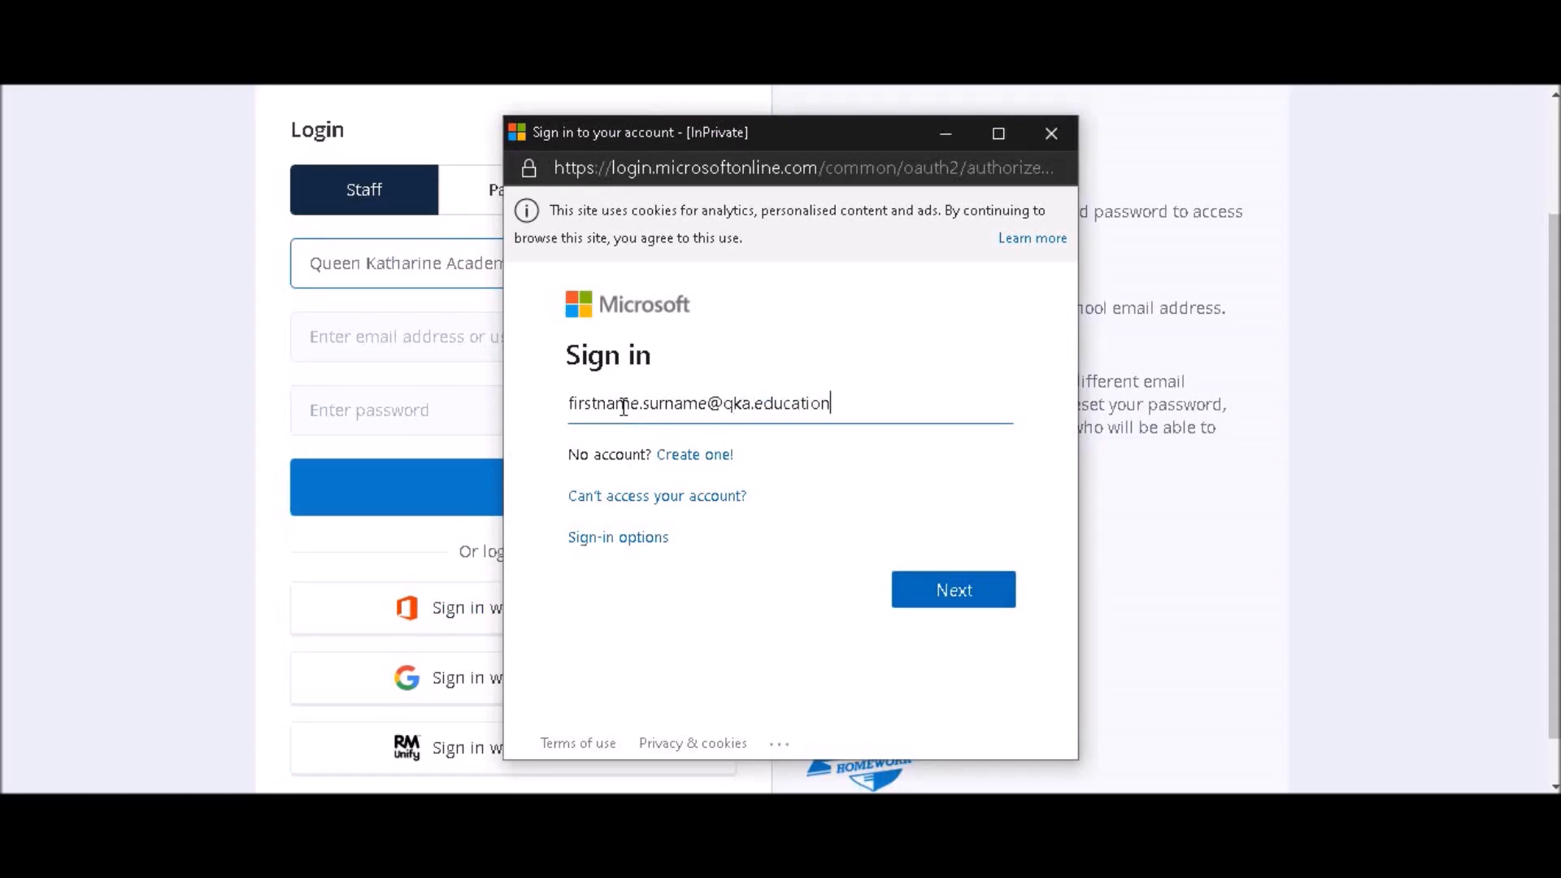
click(951, 589)
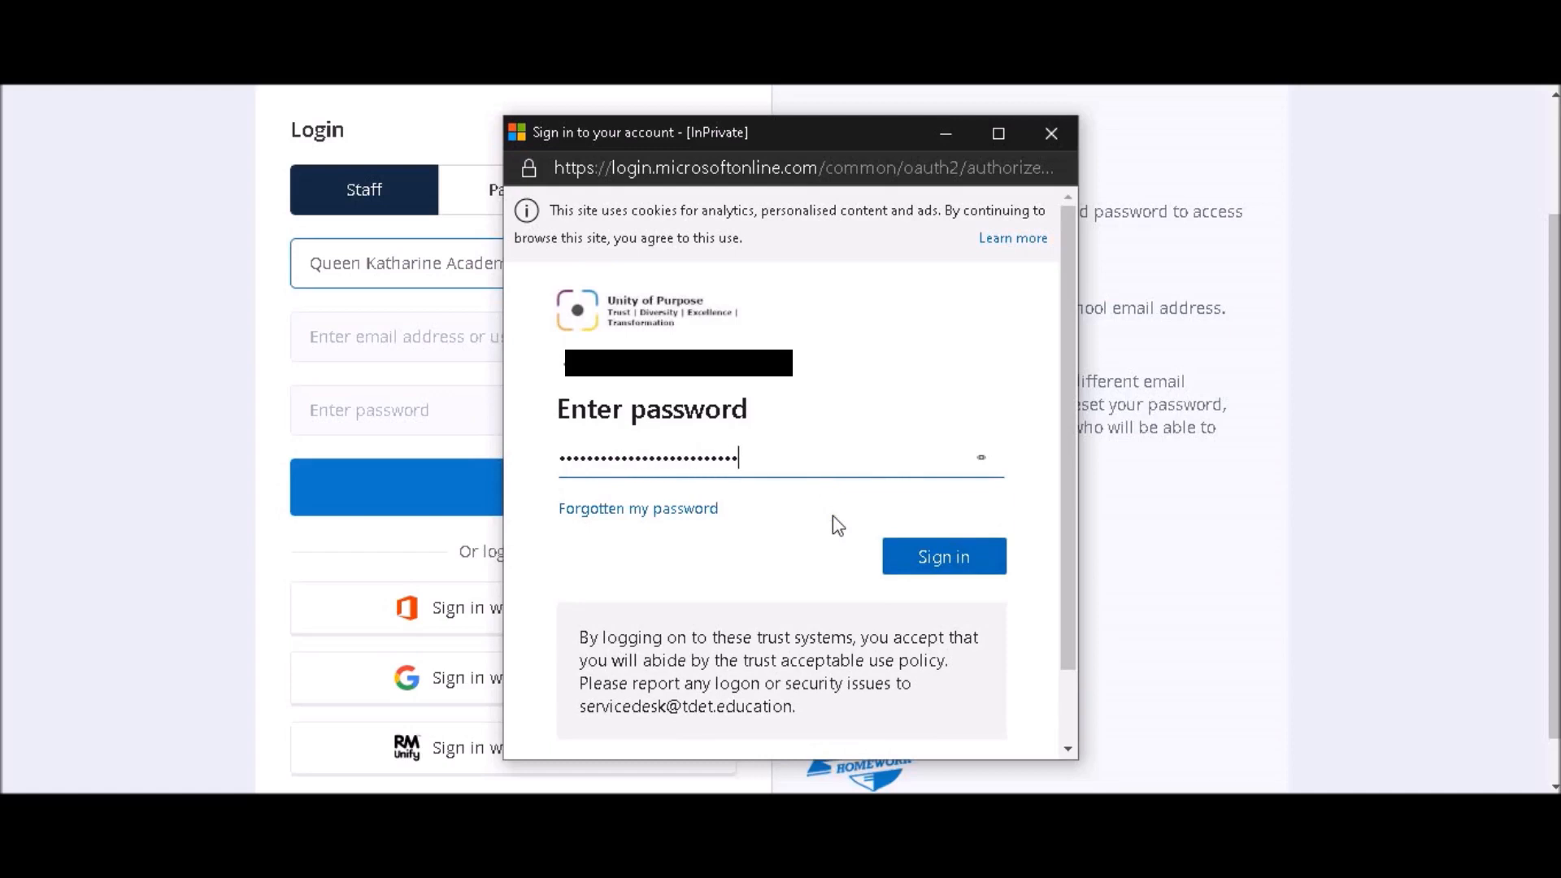
Step: Check the password, sign in, and confirm Yes on the 'Stay signed in?' prompt
click(980, 457)
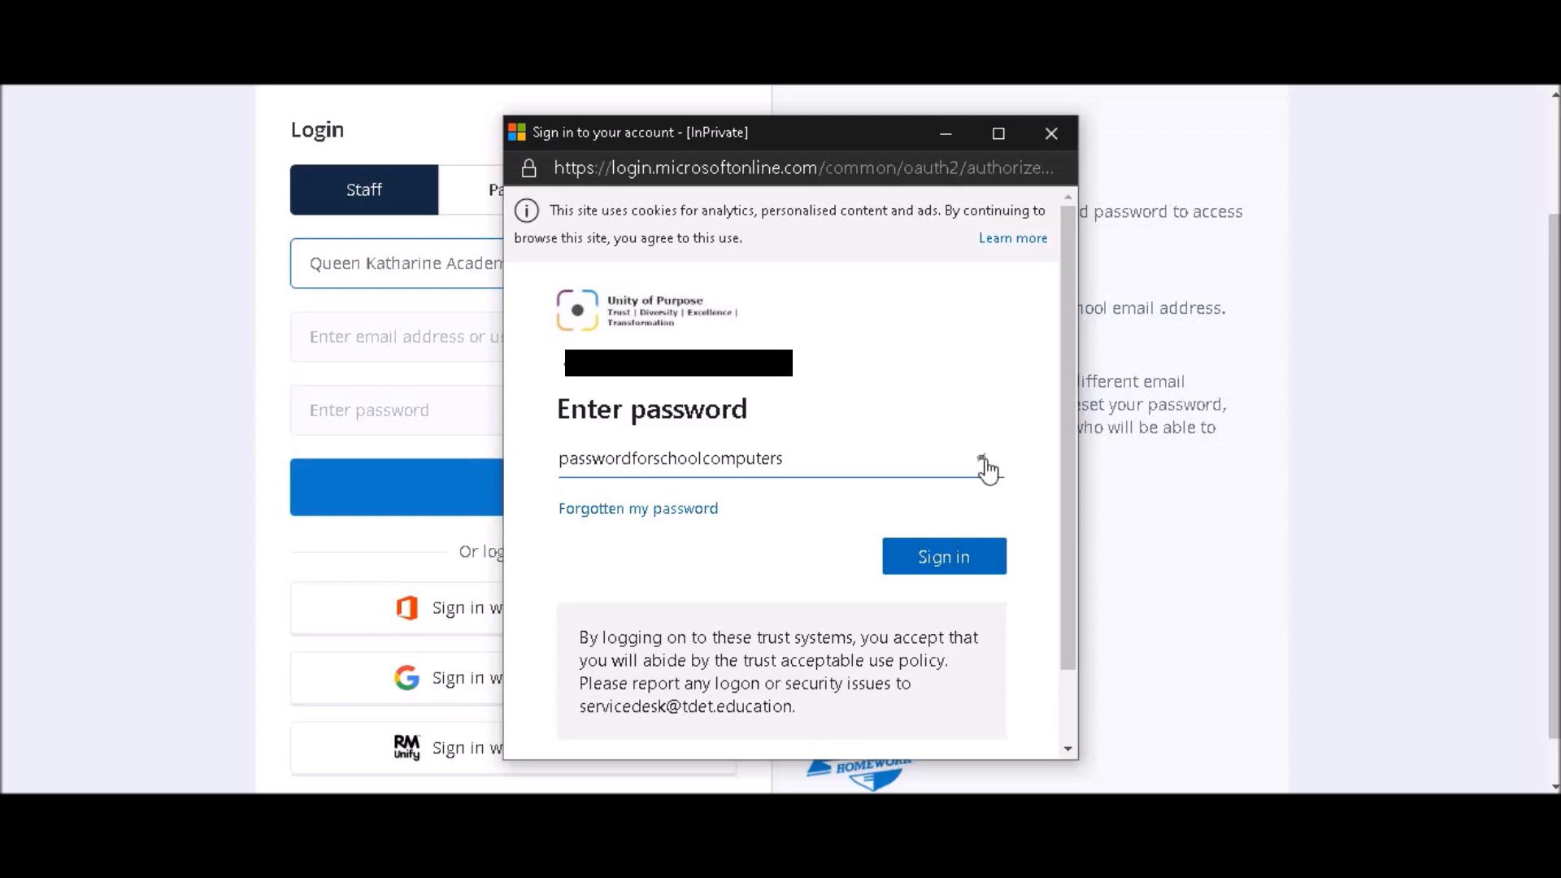
click(941, 556)
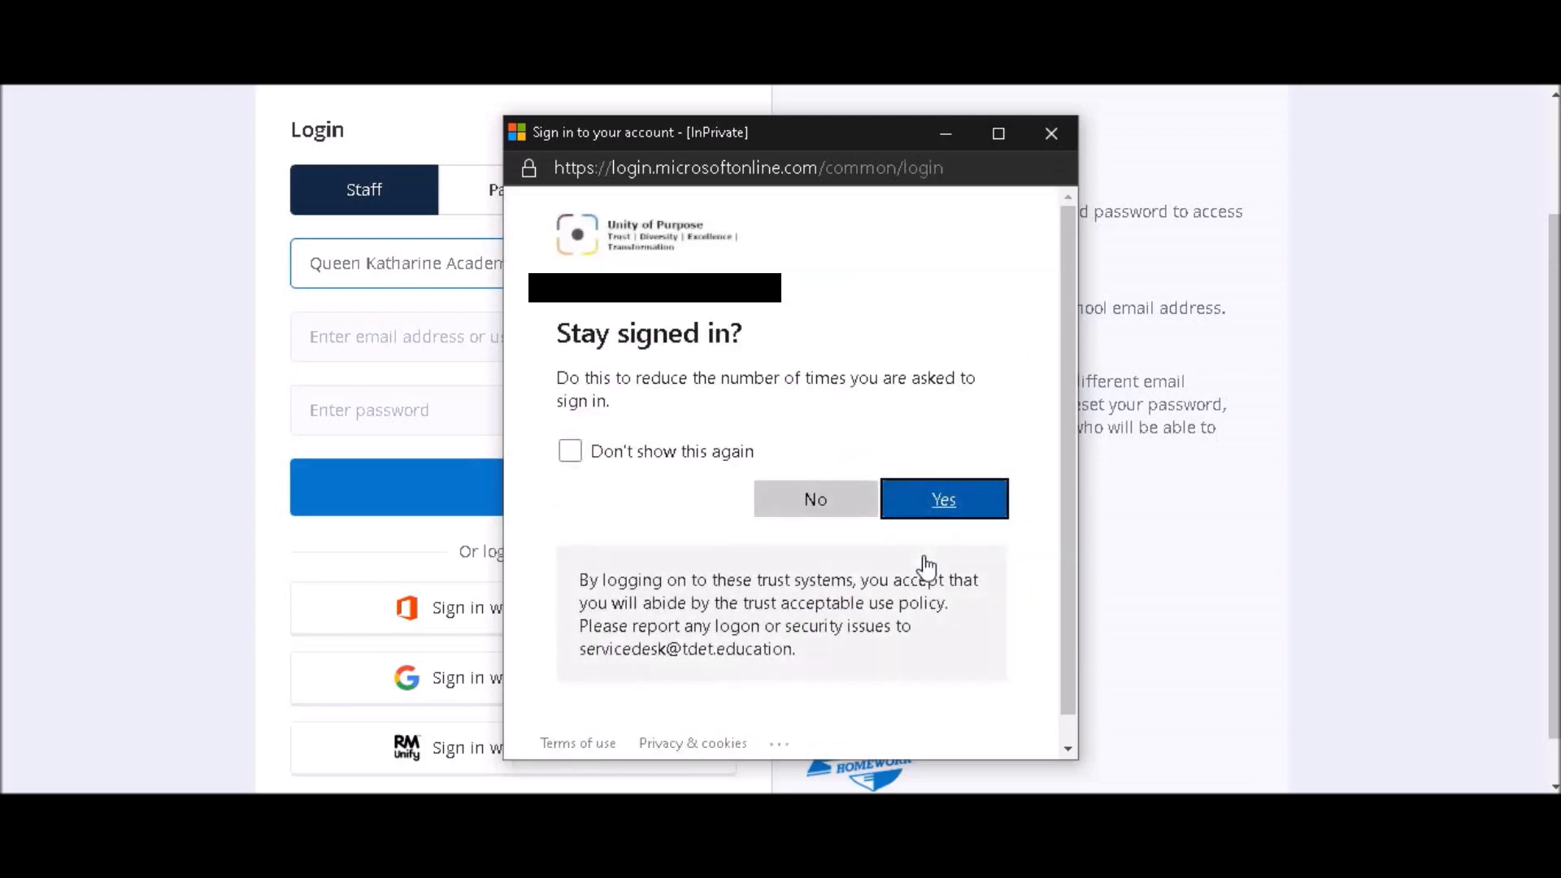
mouse_move(766, 418)
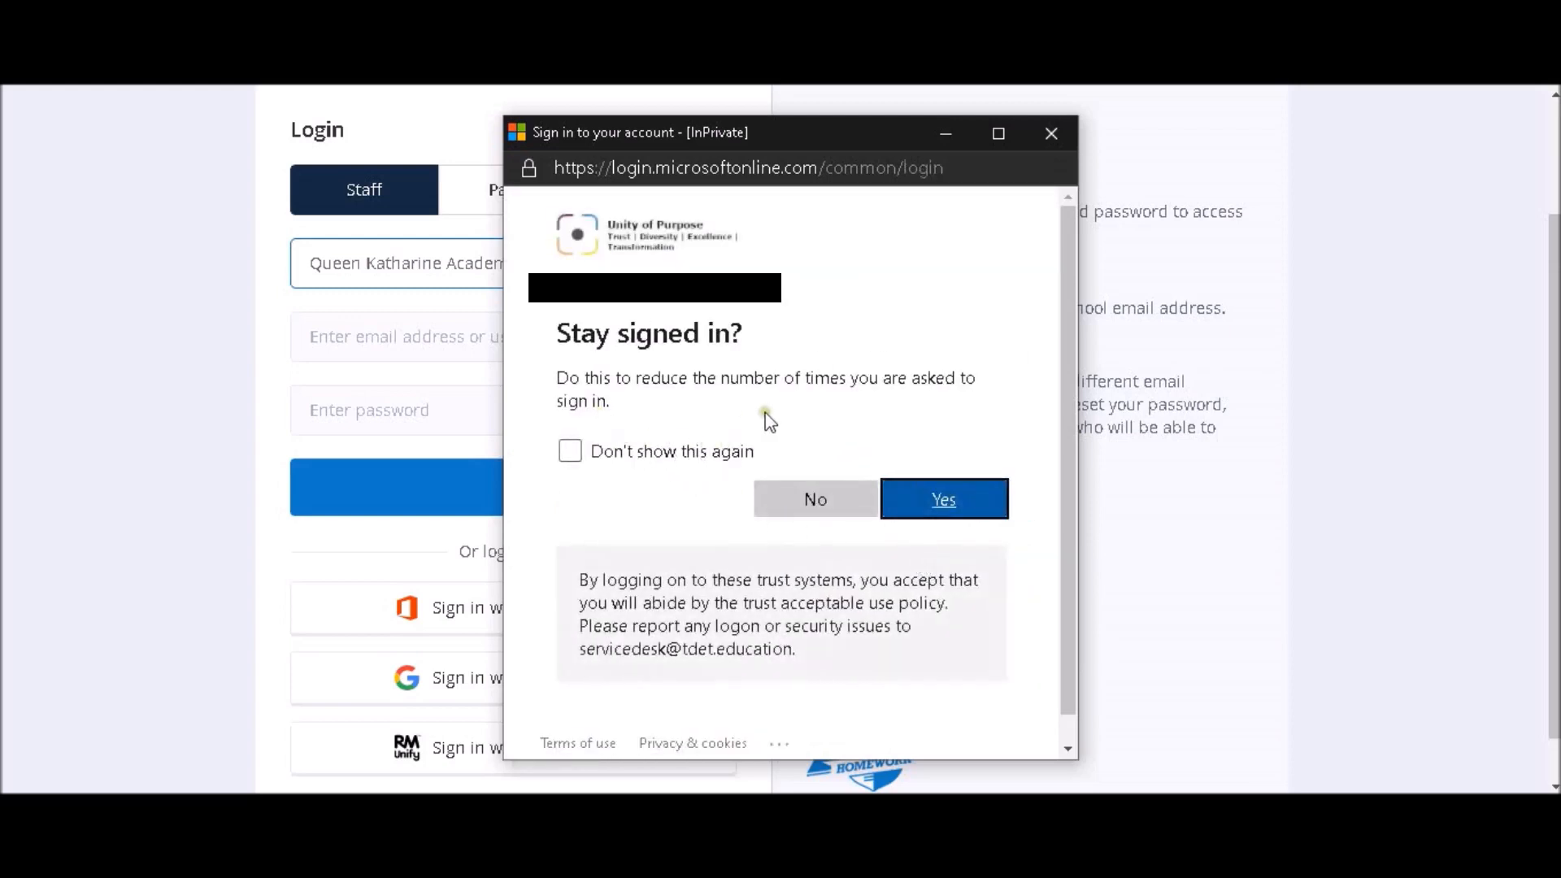
mouse_move(814, 499)
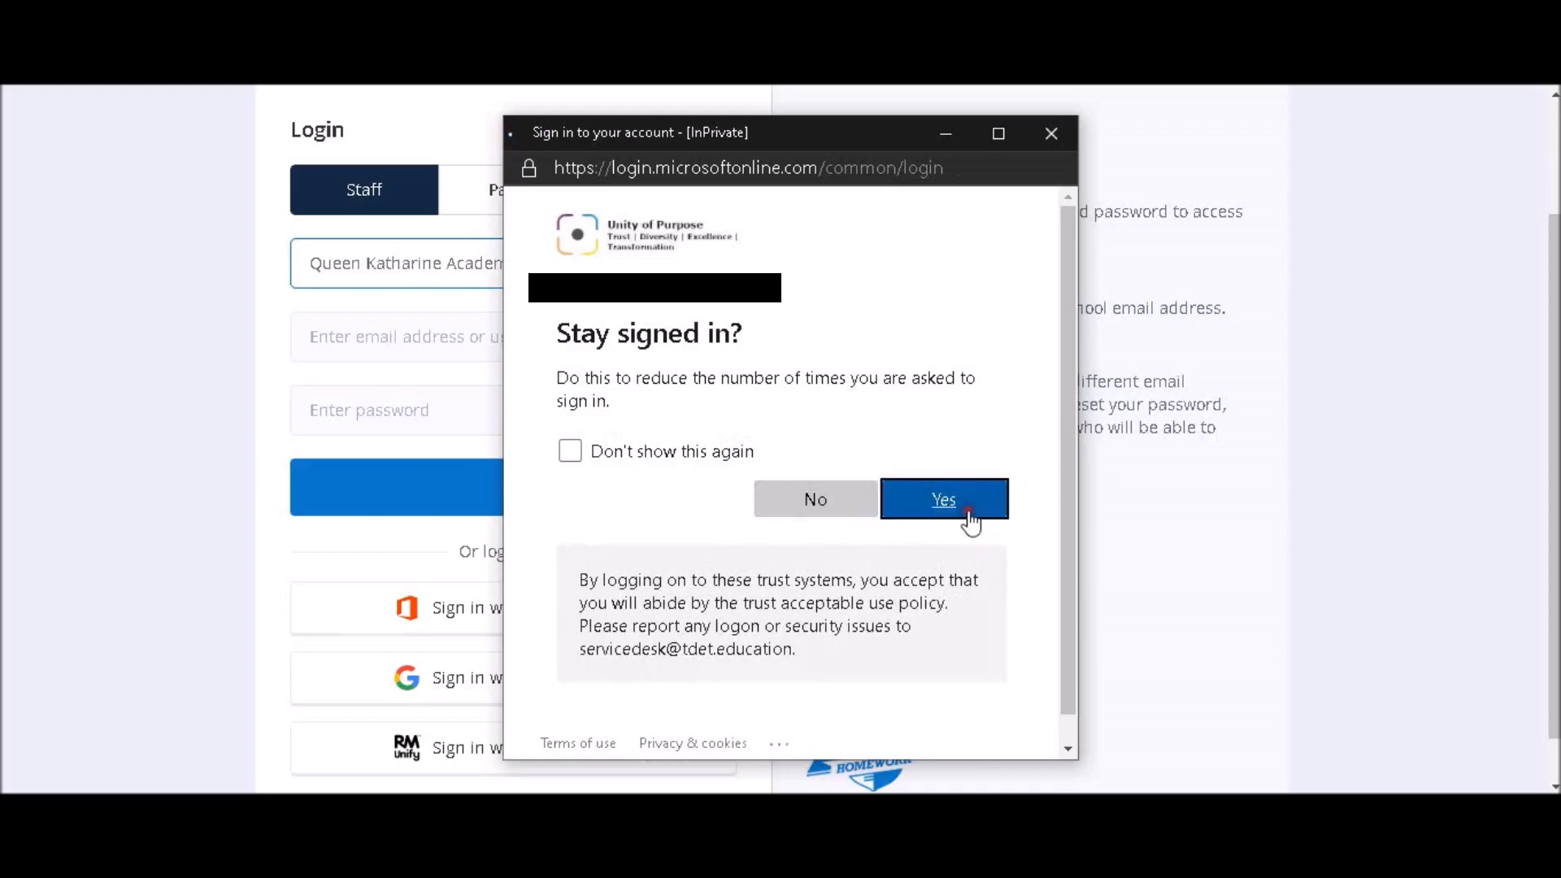
click(943, 499)
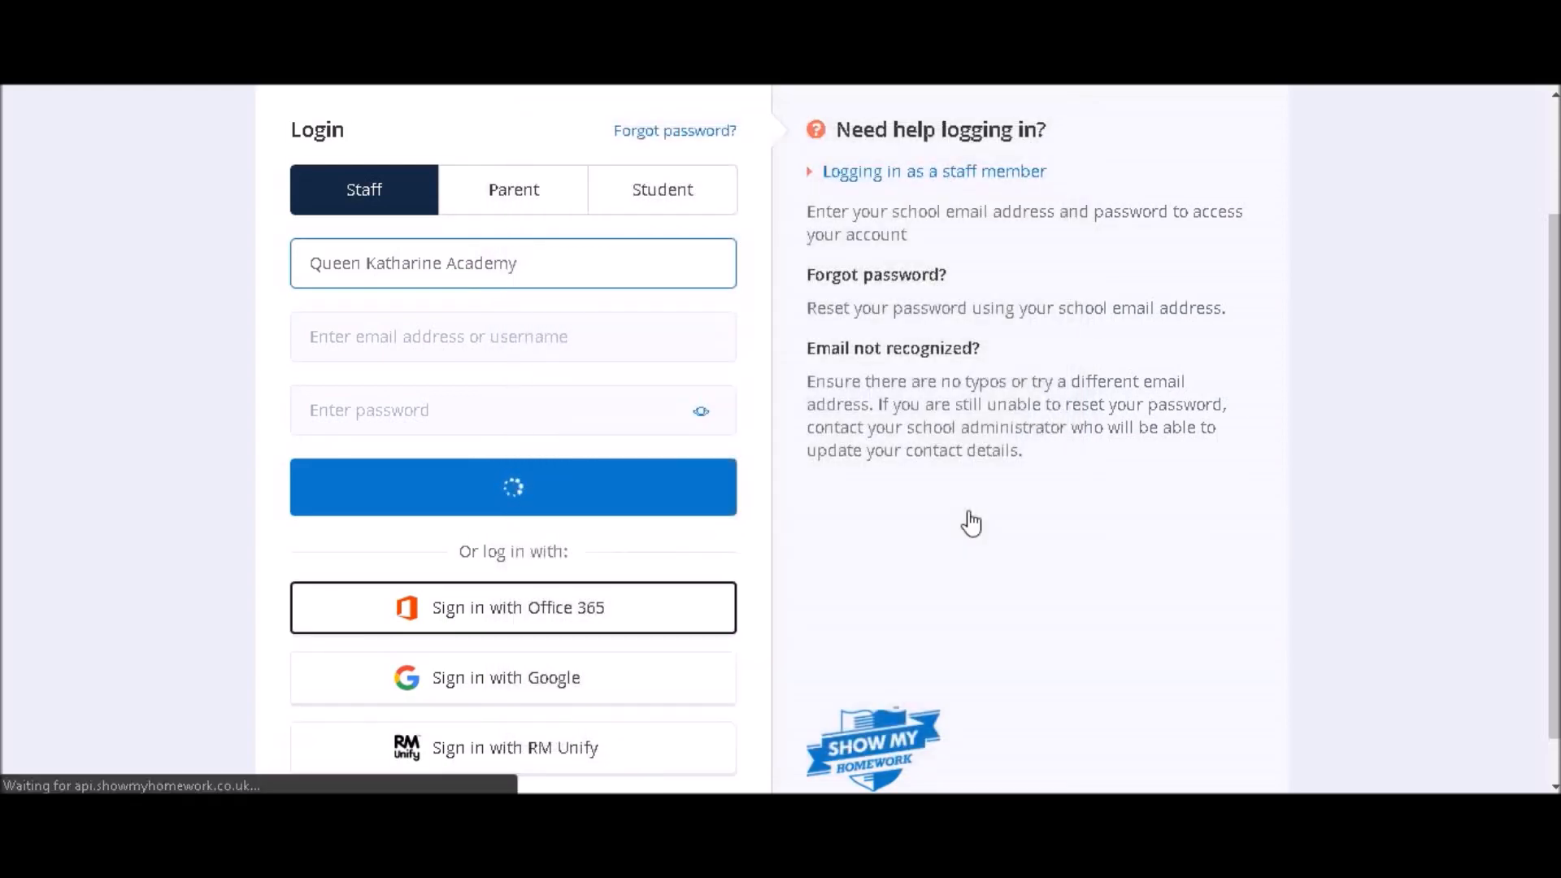
Step: From the dashboard, select the Translation Bee - Near Future task for 8a/Sn3
click(513, 486)
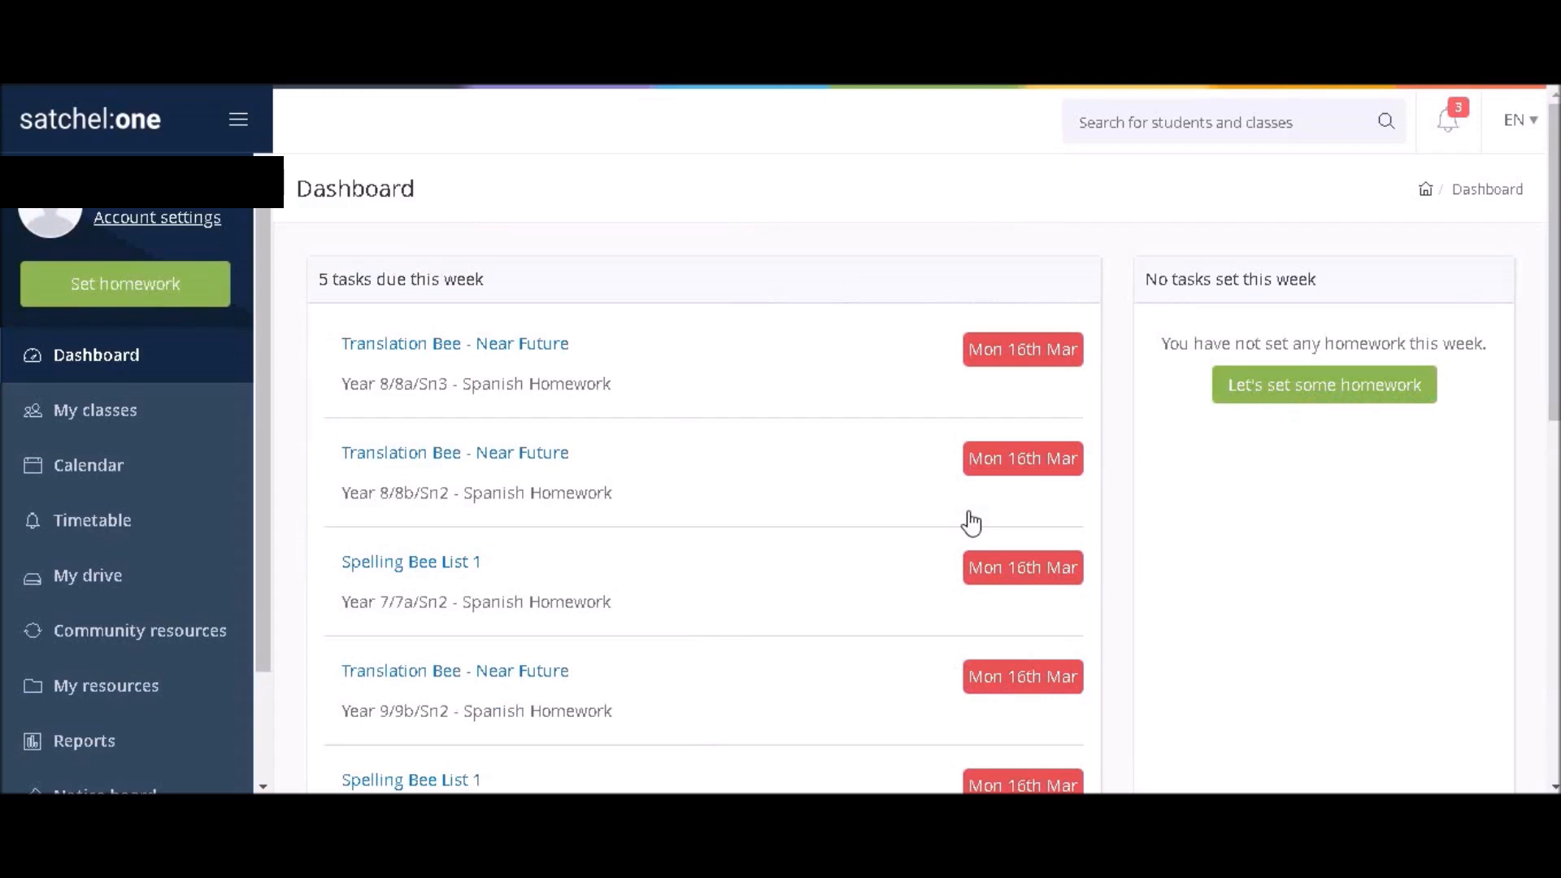
scroll(down, 3)
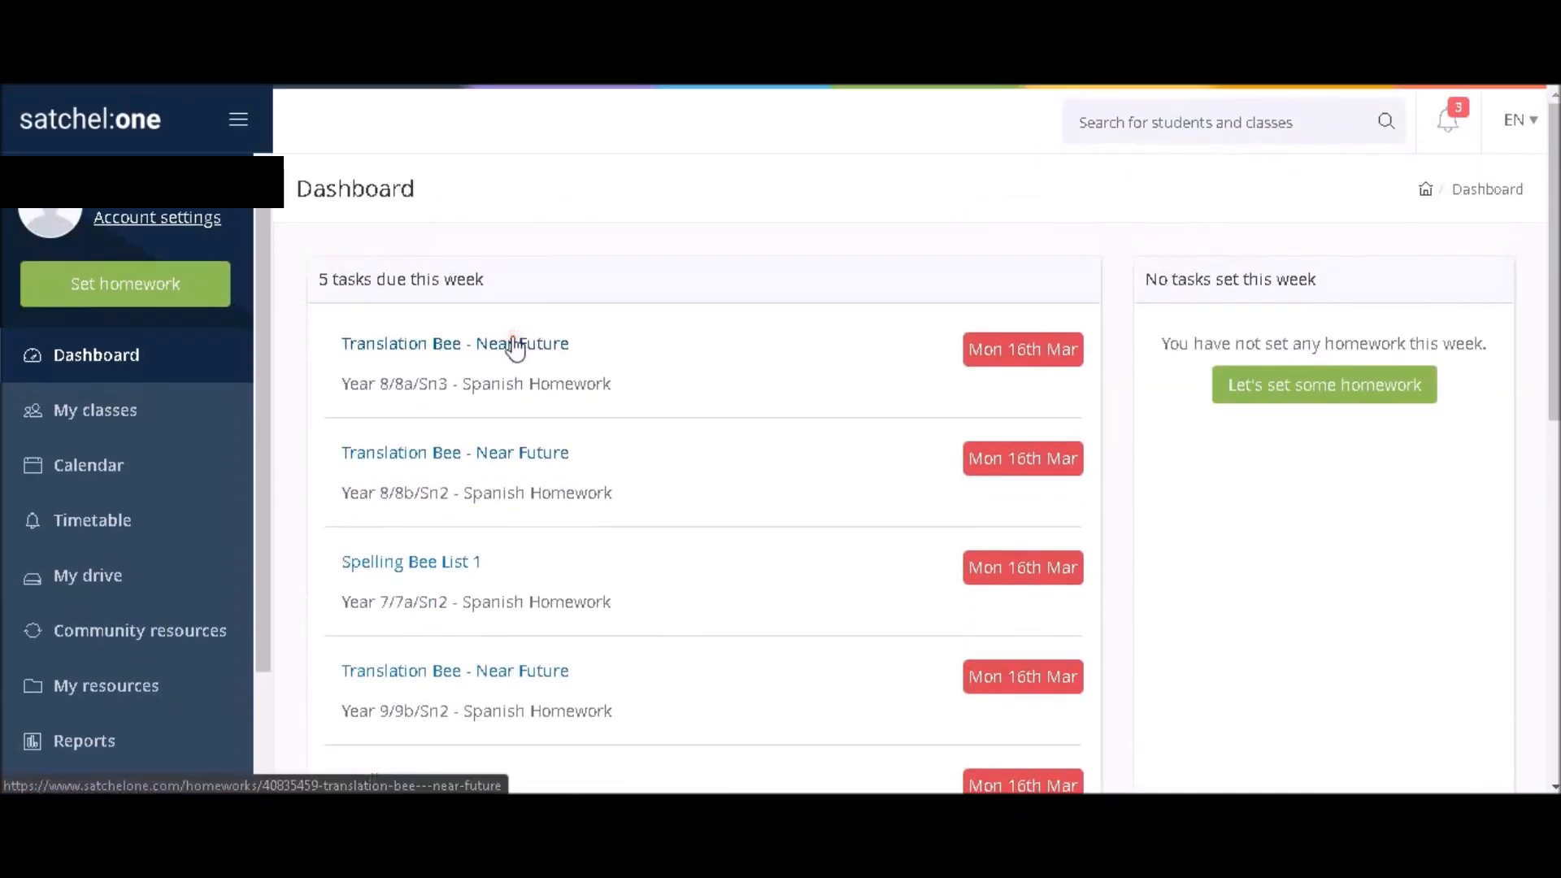
click(454, 343)
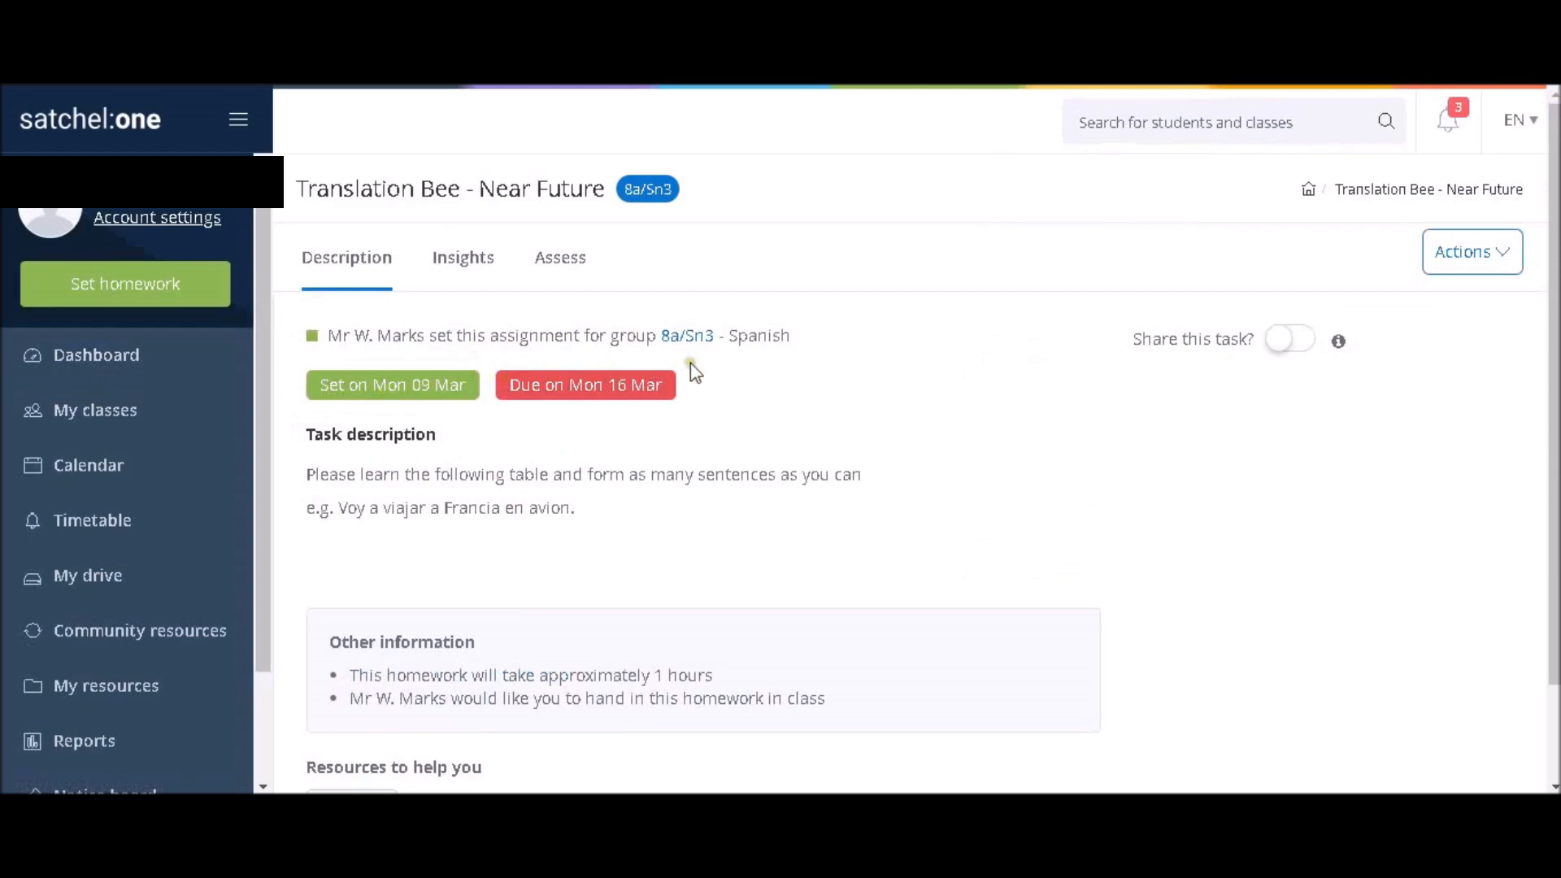
mouse_move(403, 484)
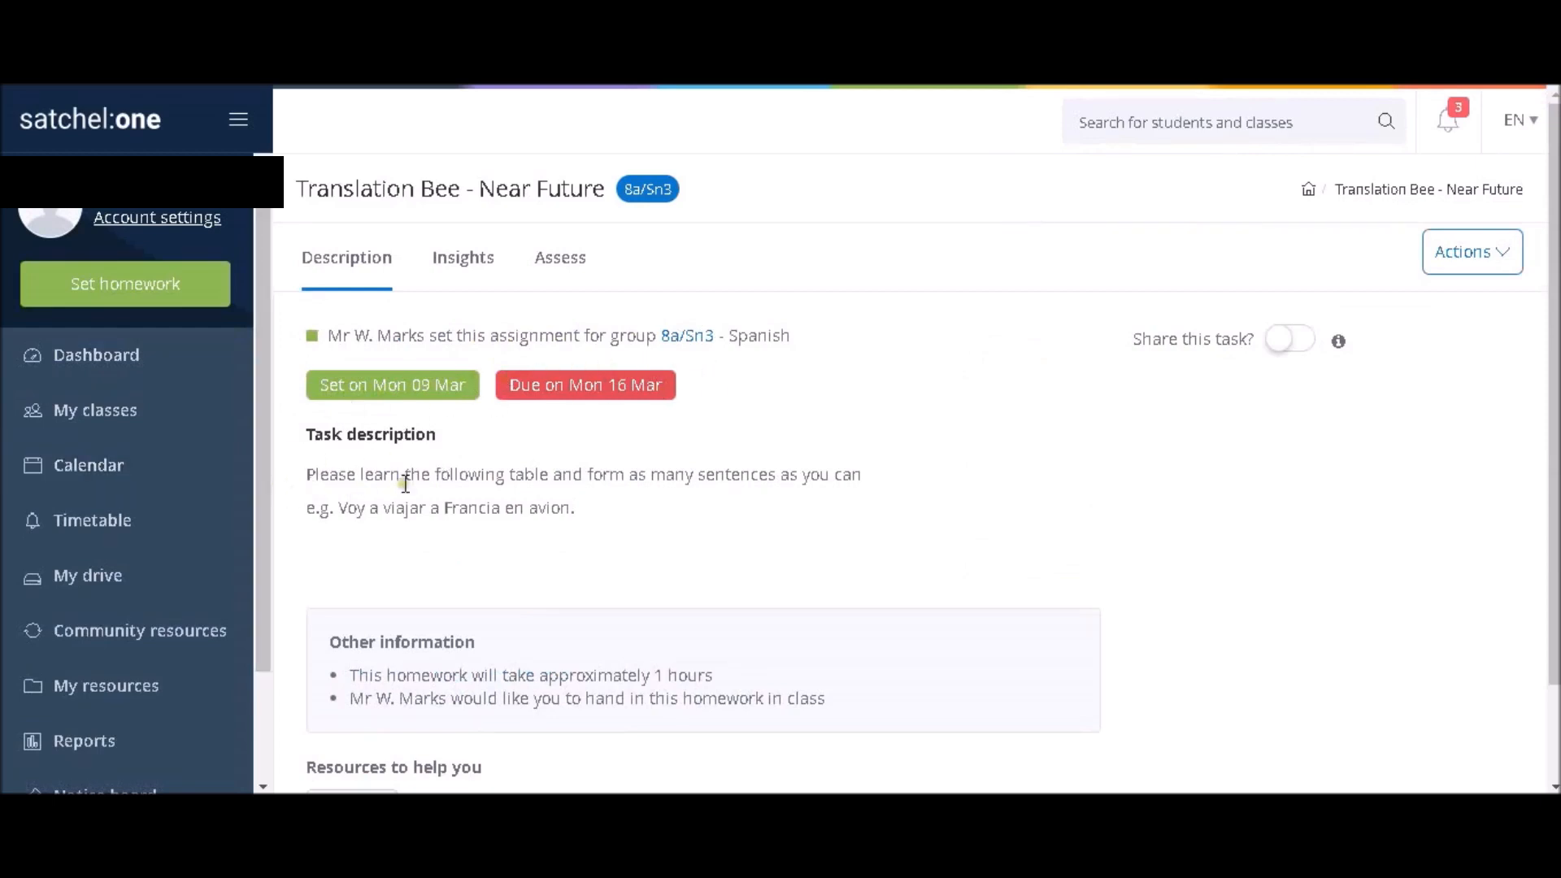
mouse_move(628, 530)
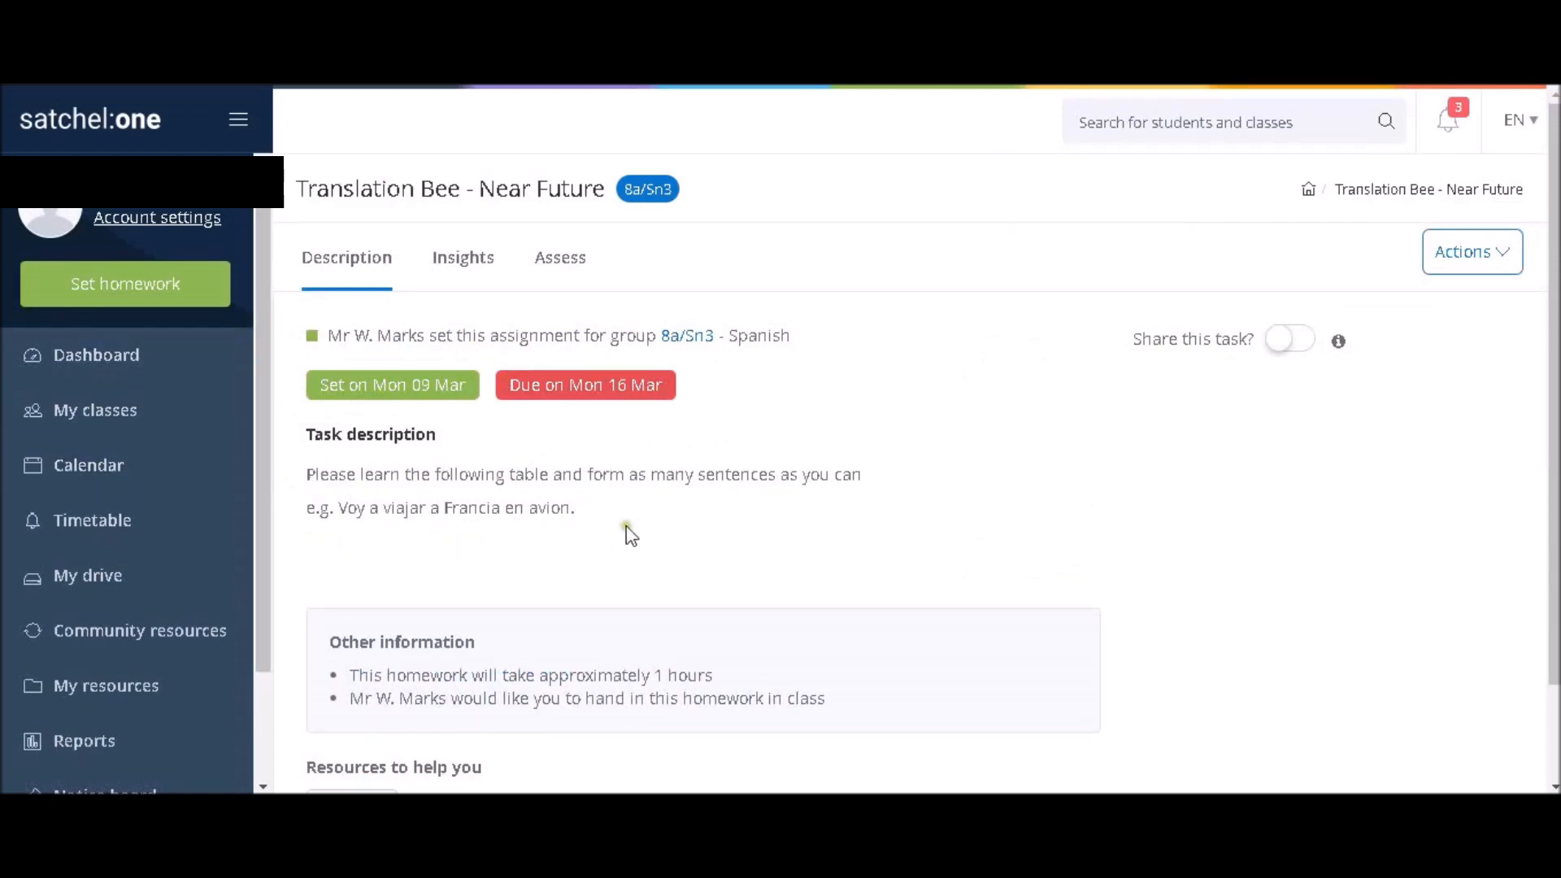
Step: Scroll the task's Description to review Other information and the Translation_bee_near_futur.PNG resource
scroll(down, 3)
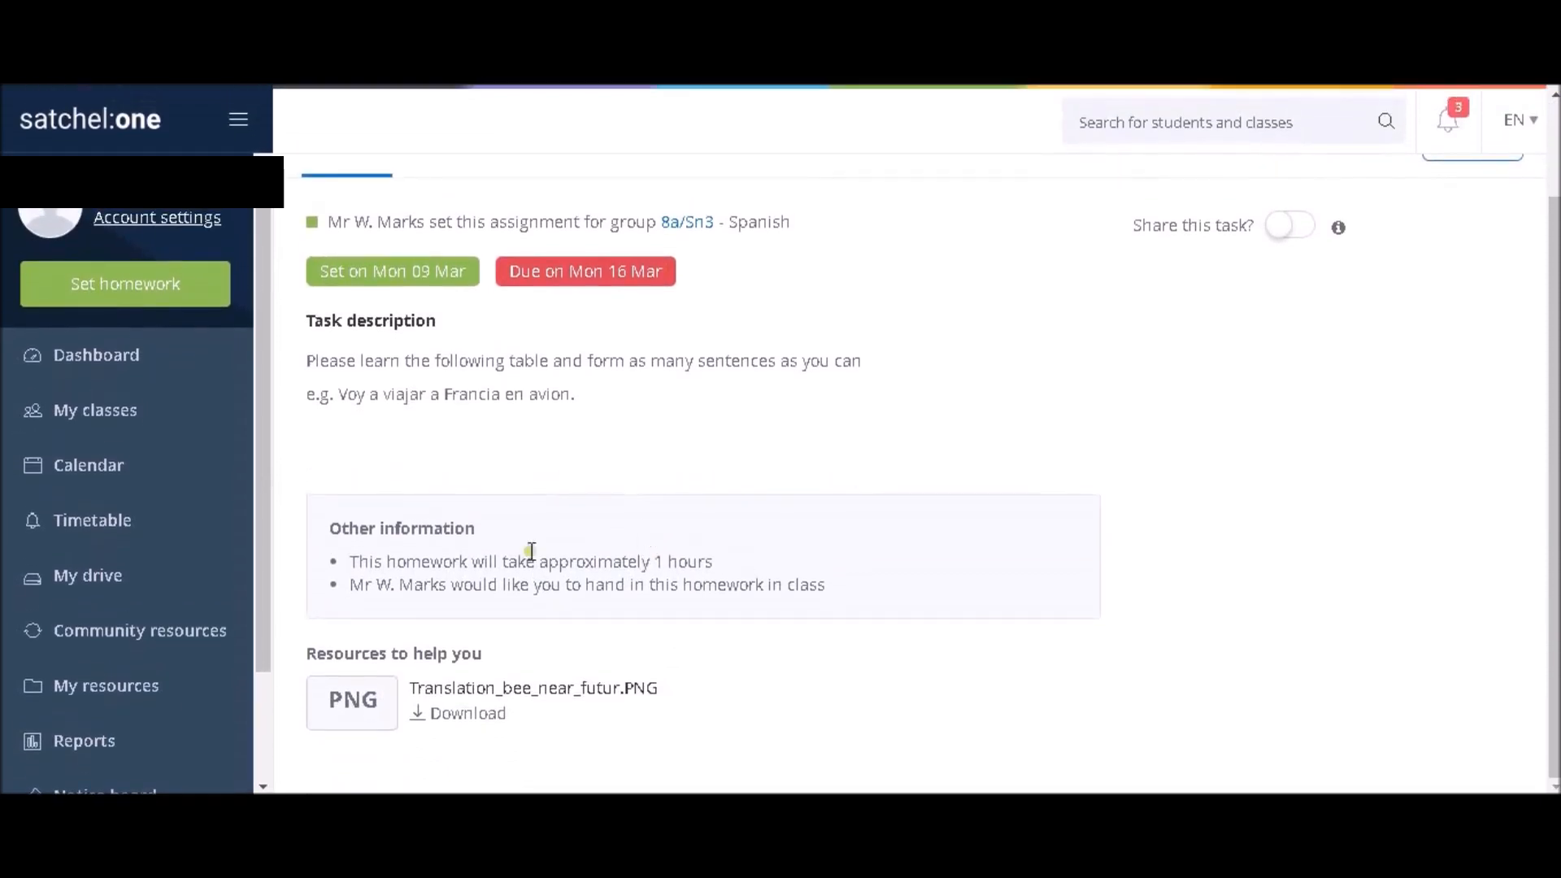
mouse_move(276, 717)
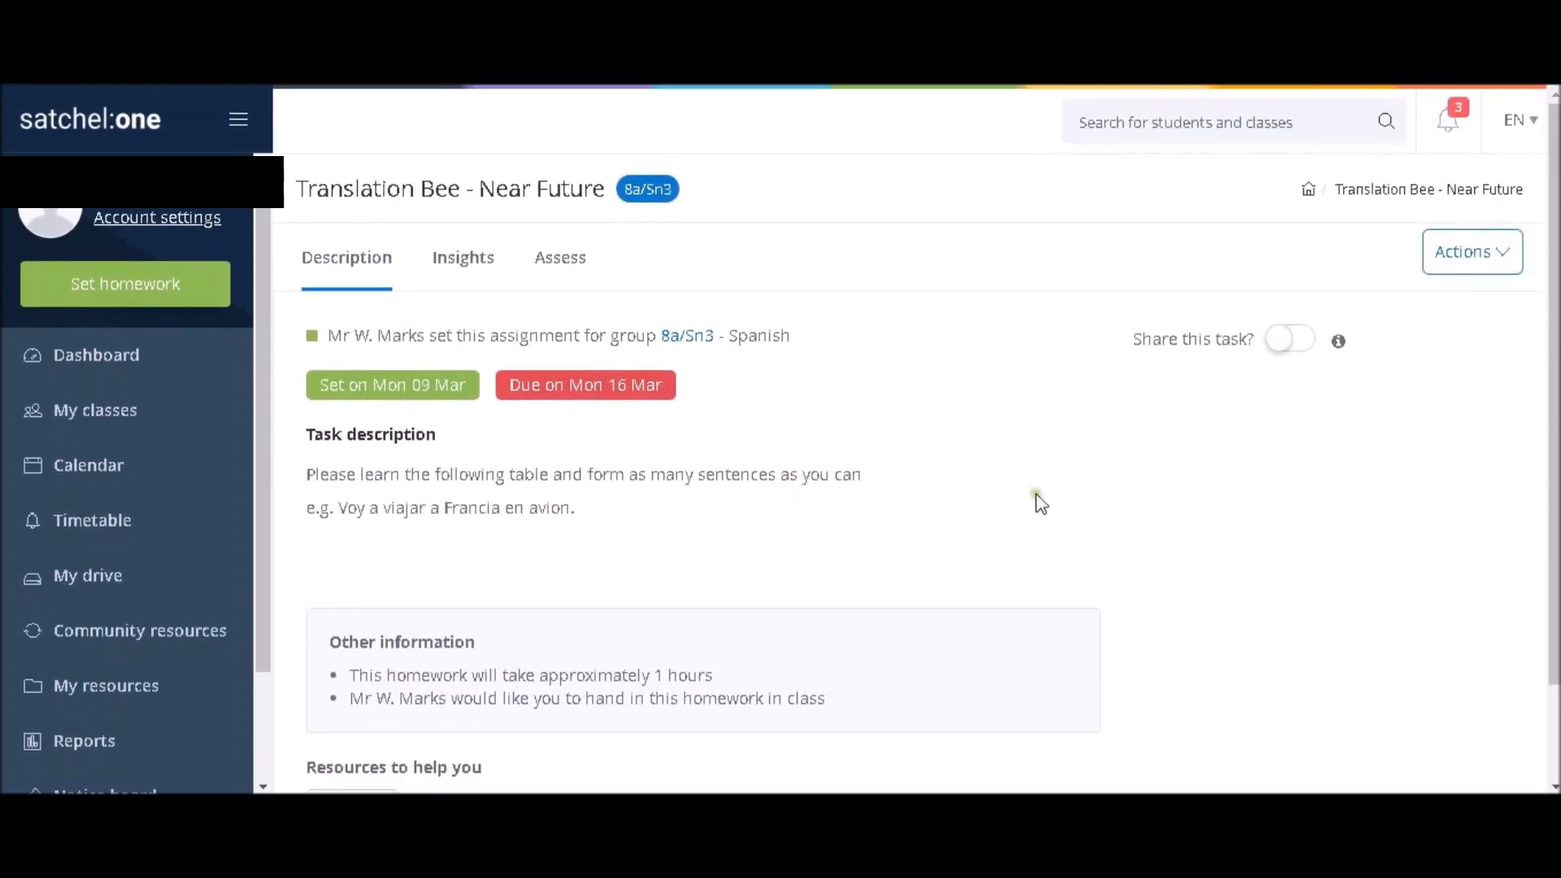
mouse_move(673, 584)
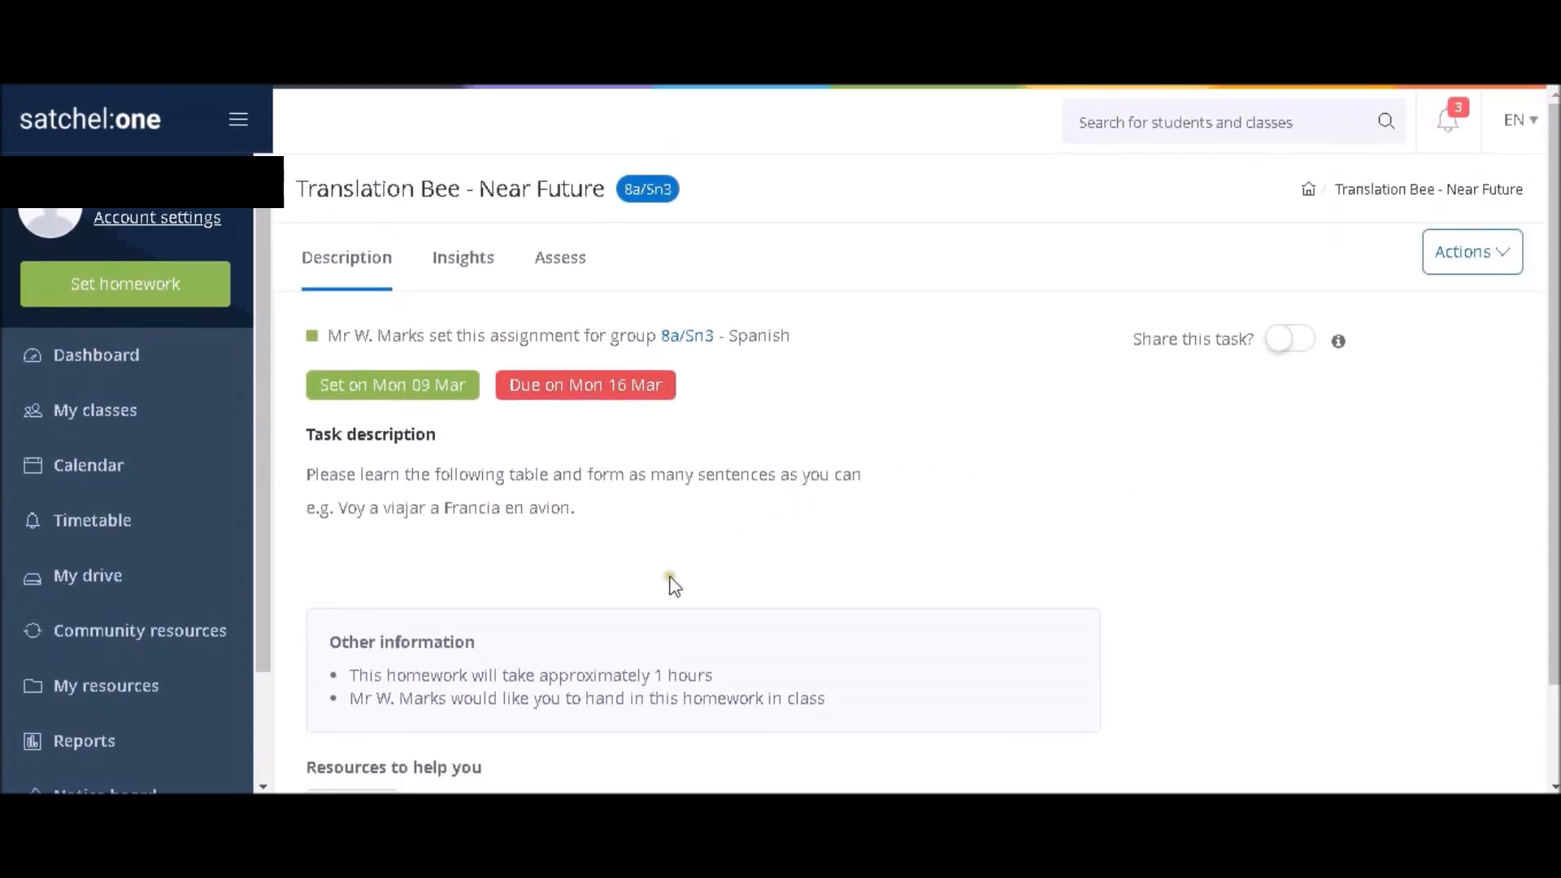
mouse_move(655, 587)
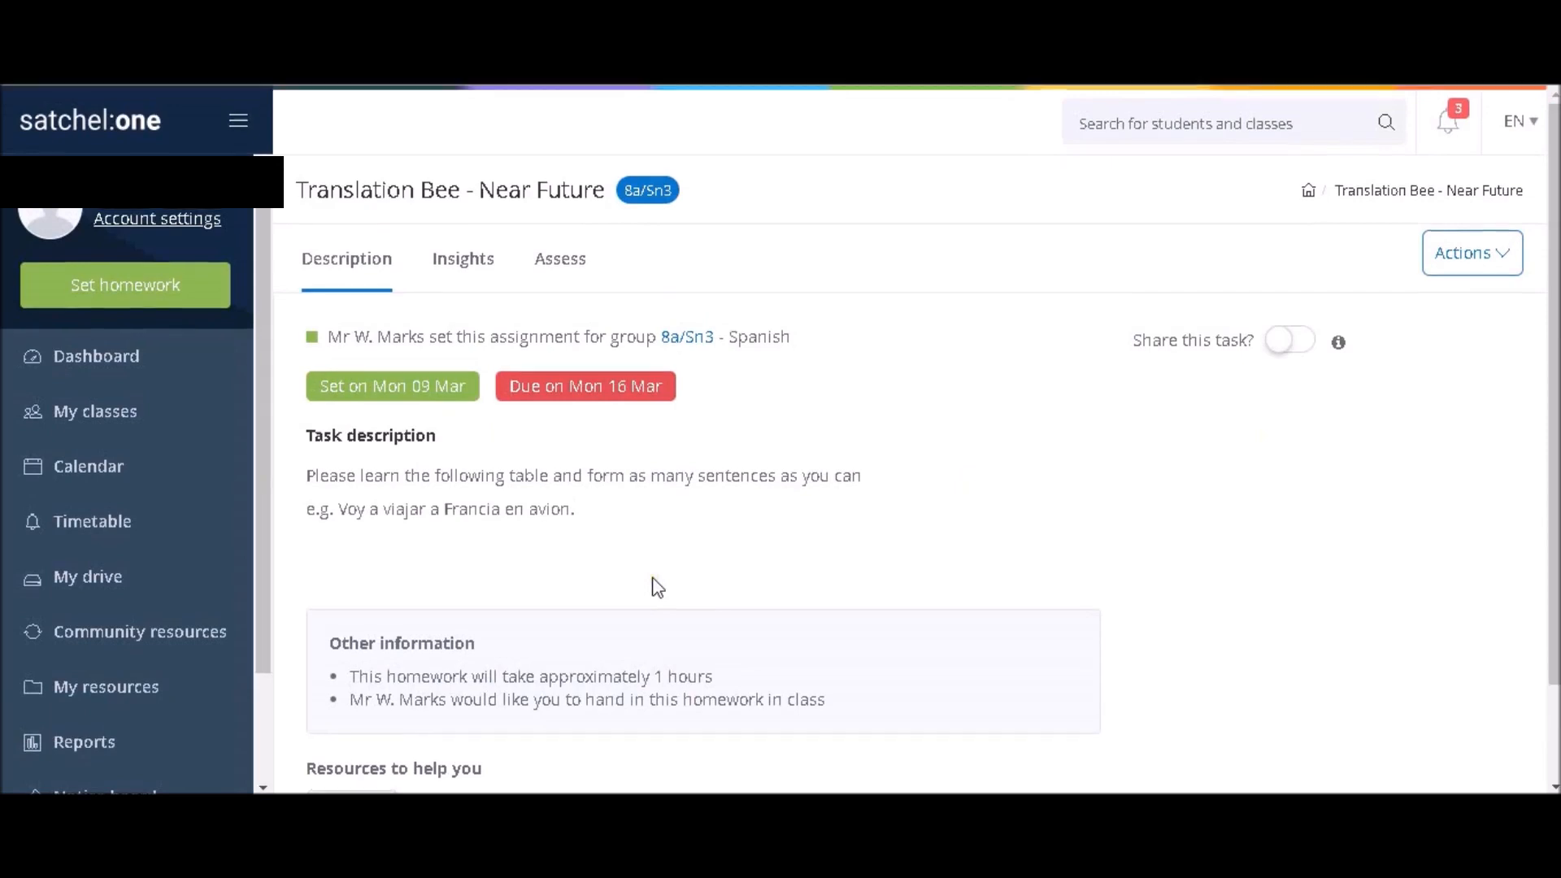